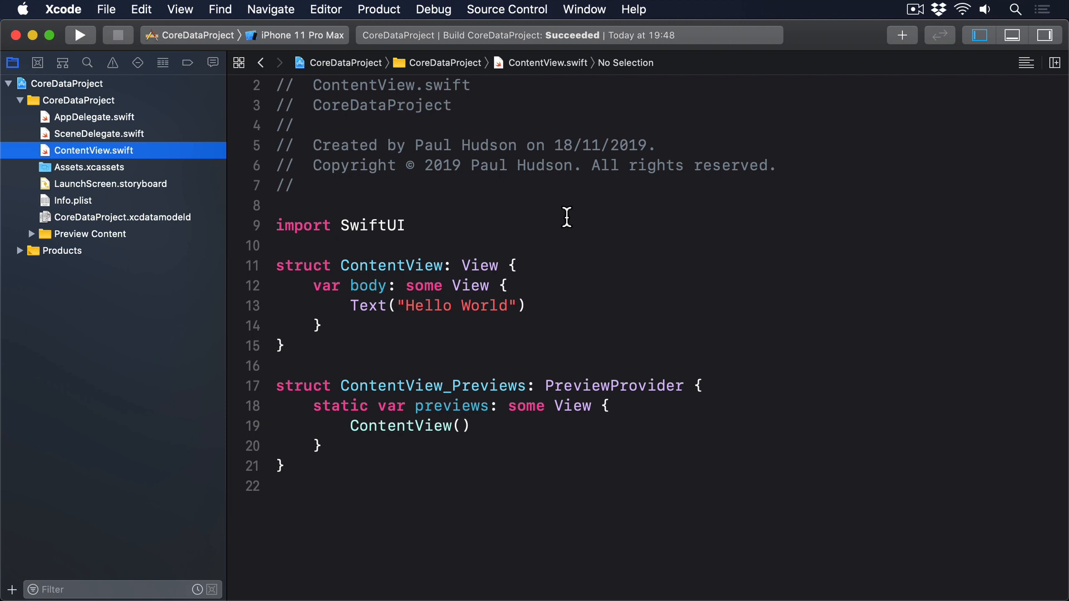
mouse_move(184, 227)
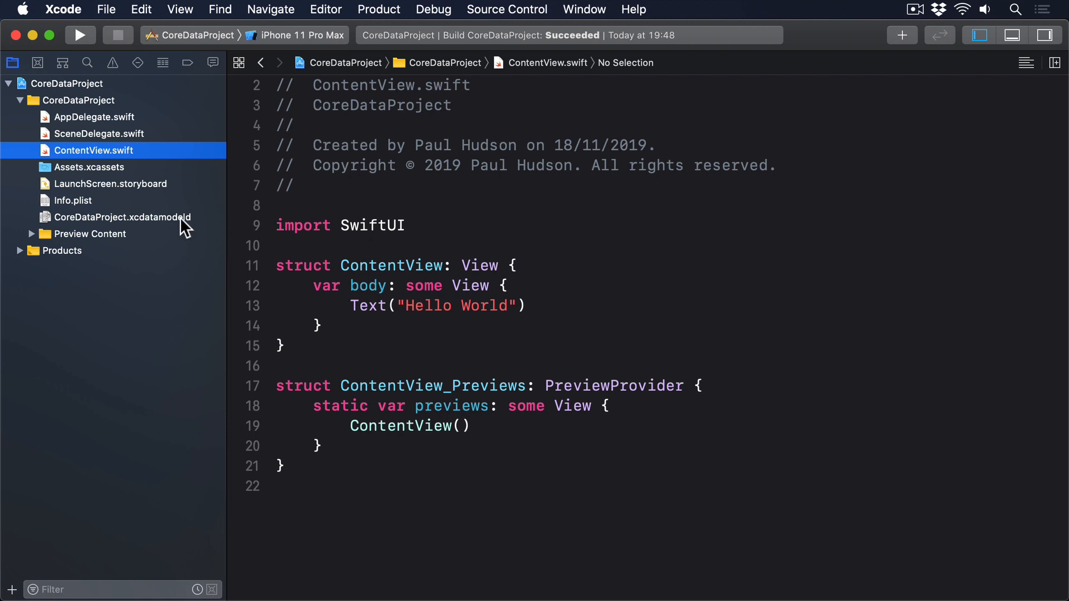
Step: Add a new entity named Singer to the CoreDataProject data model
left_click(122, 217)
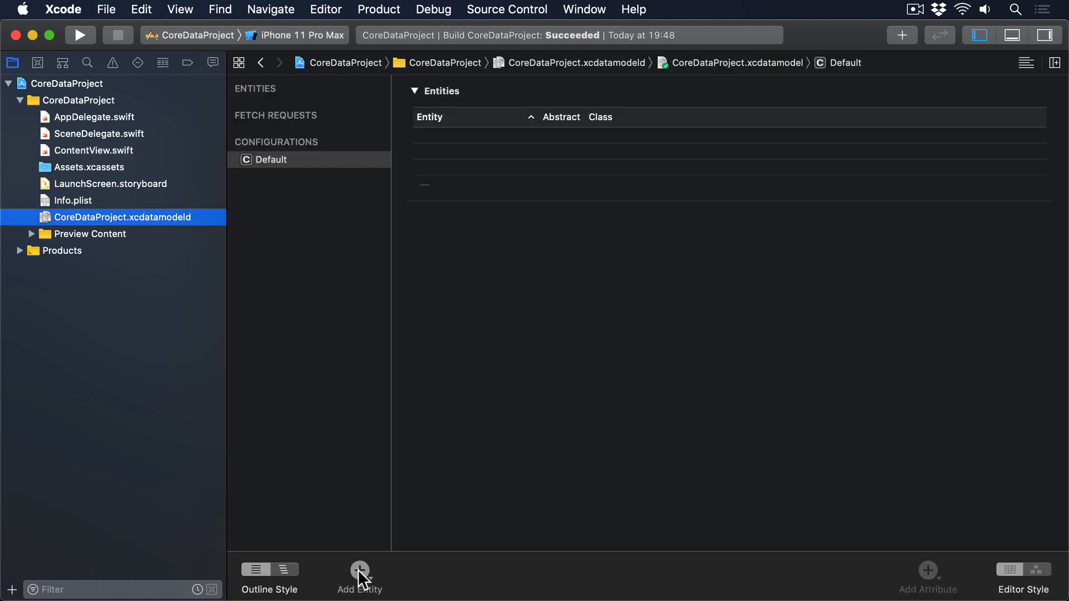
left_click(359, 572)
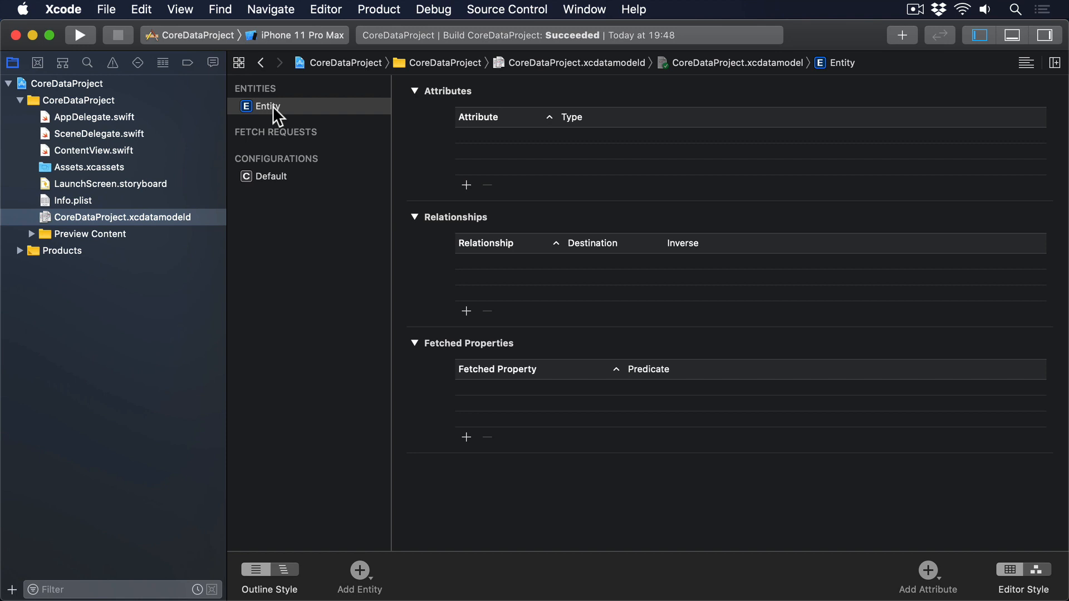
type("Singer")
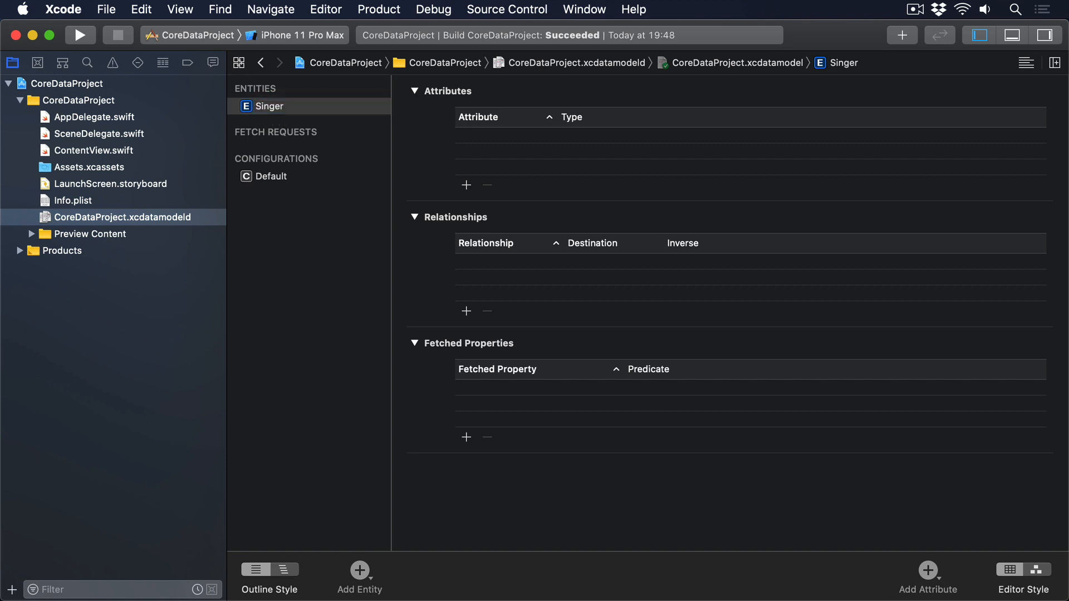
Step: Give Singer firstName and lastName attributes of type String
left_click(465, 184)
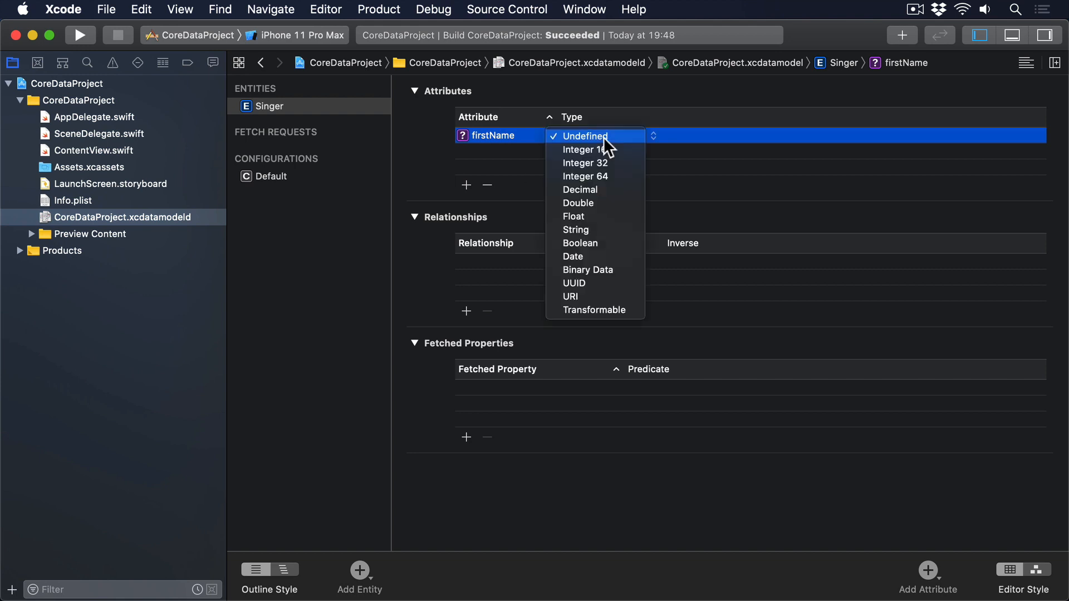
left_click(574, 230)
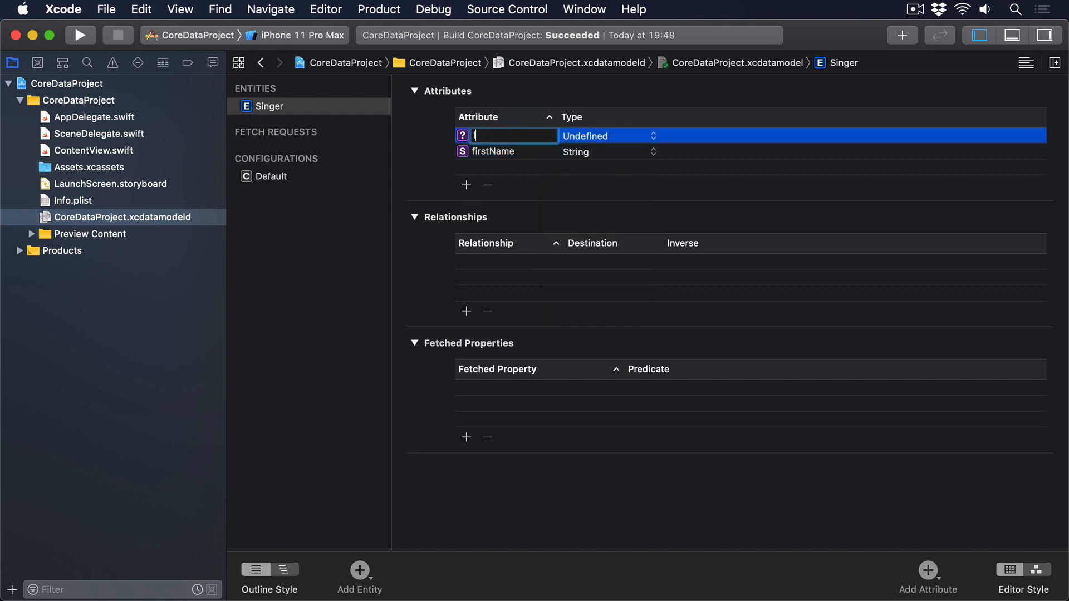
left_click(653, 136)
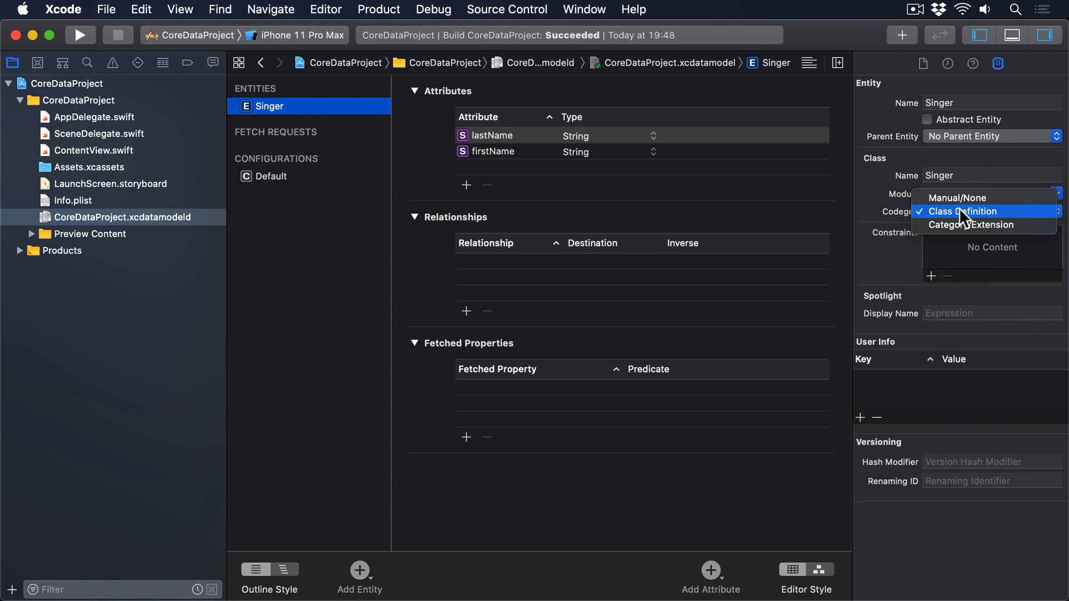
Step: Set Singer's Codegen to Manual/None and start Create NSManagedObject Subclass
left_click(961, 199)
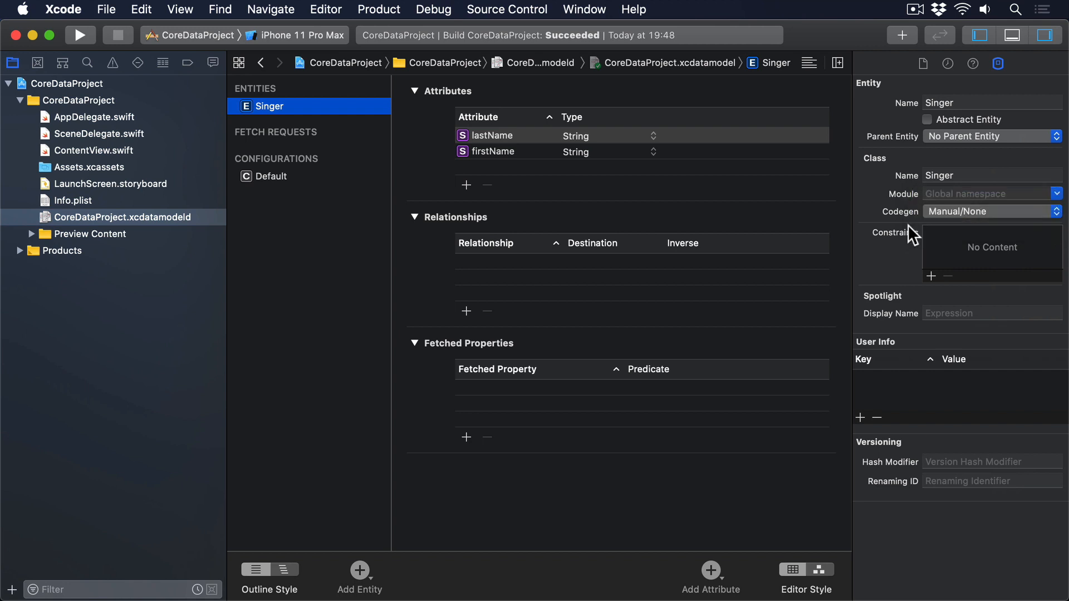
left_click(327, 9)
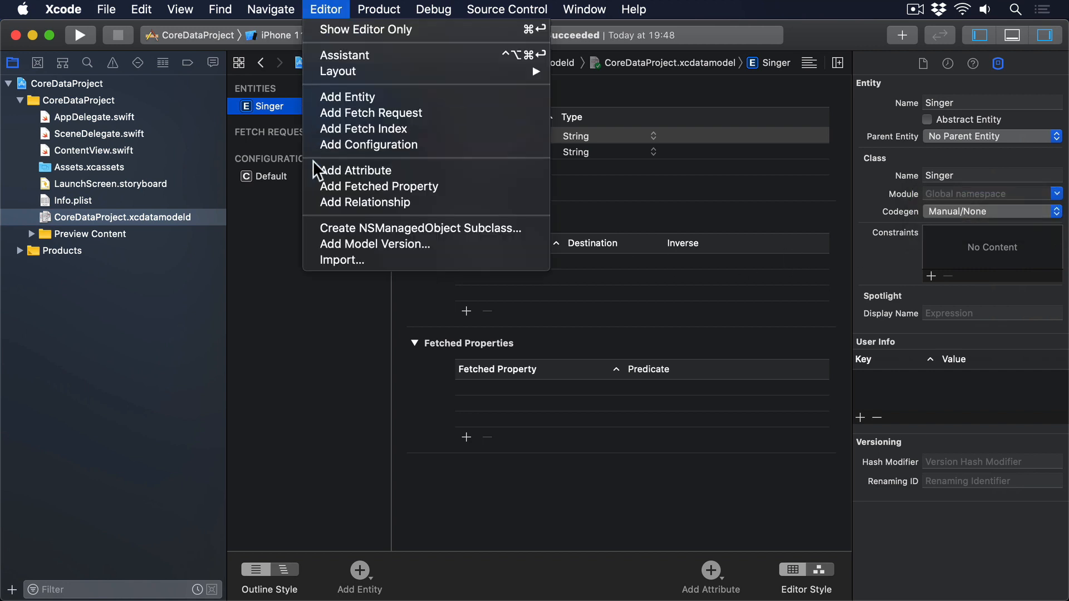
left_click(419, 227)
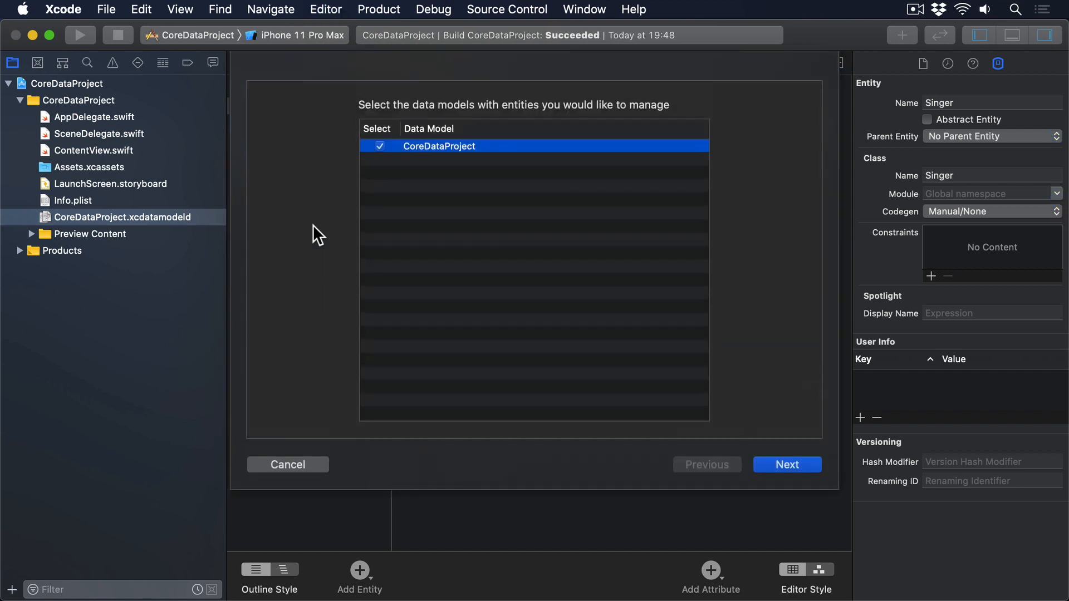
Step: Generate the Singer subclass files into the CoreDataProject group
left_click(786, 465)
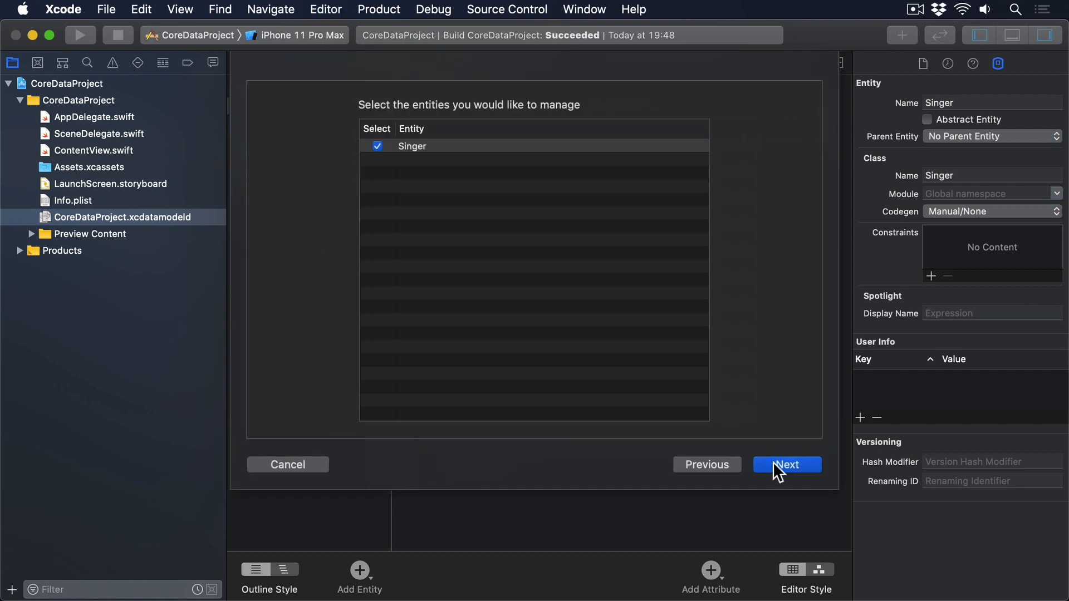
left_click(786, 465)
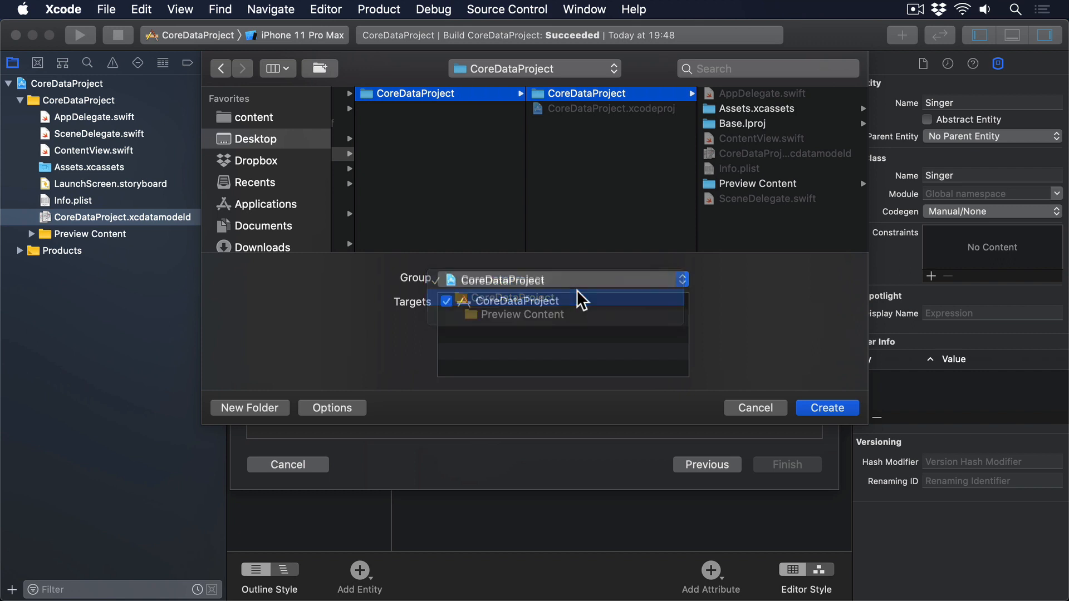
left_click(508, 299)
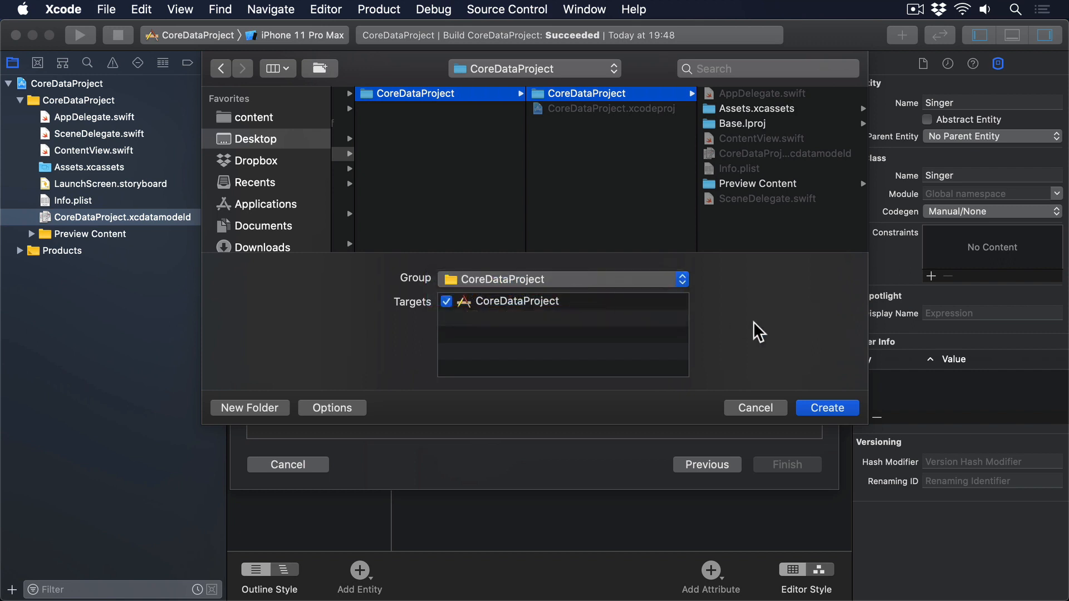
left_click(828, 408)
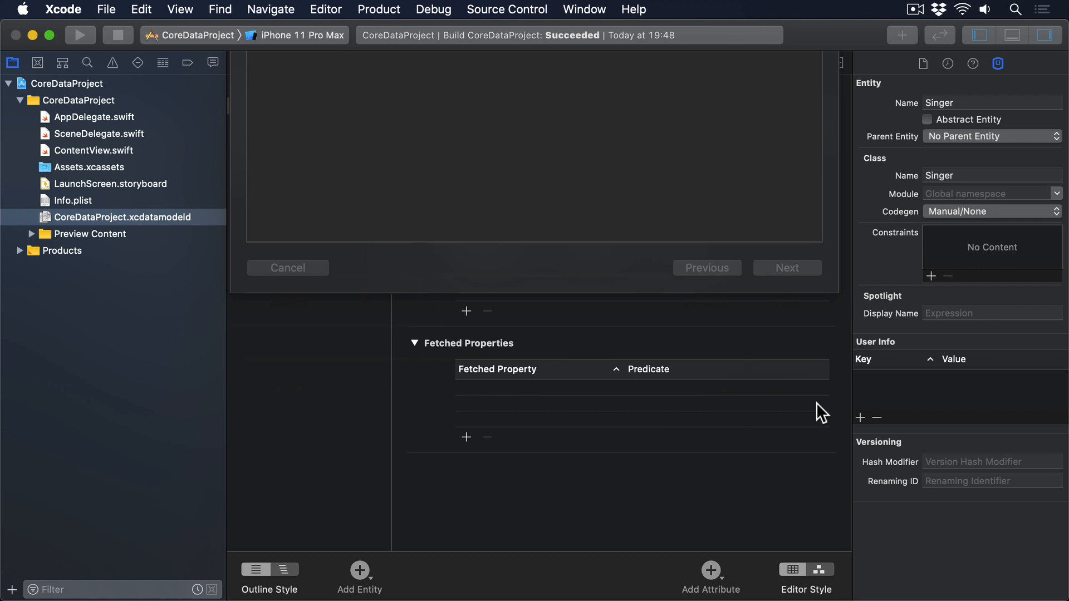
Step: Add a wrappedFirstName property returning firstName ?? "Unknown" in Singer+CoreDataProperties.swift
left_click(126, 133)
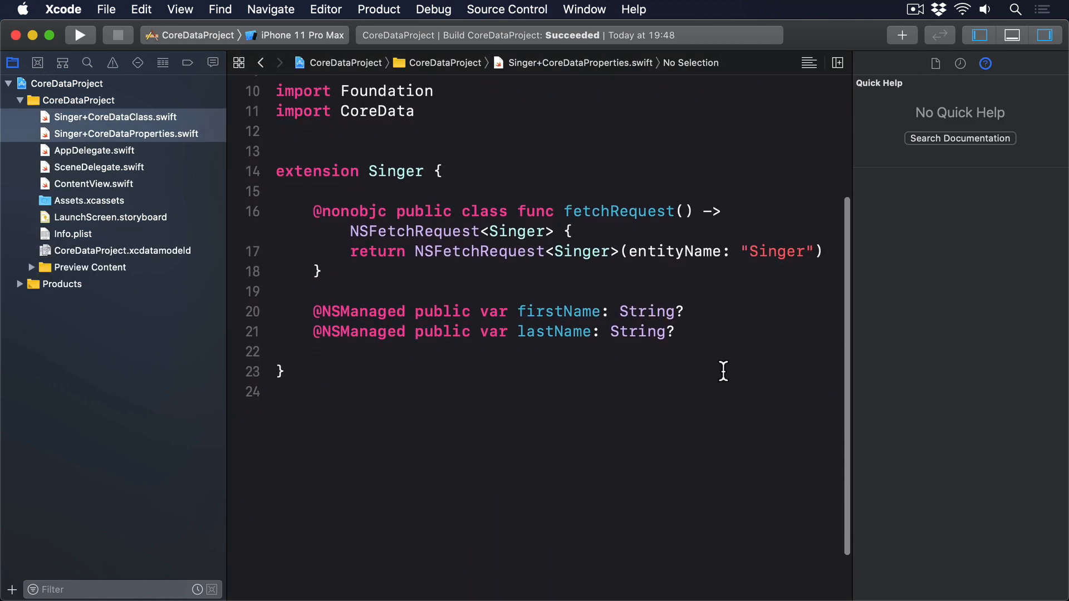
type("v")
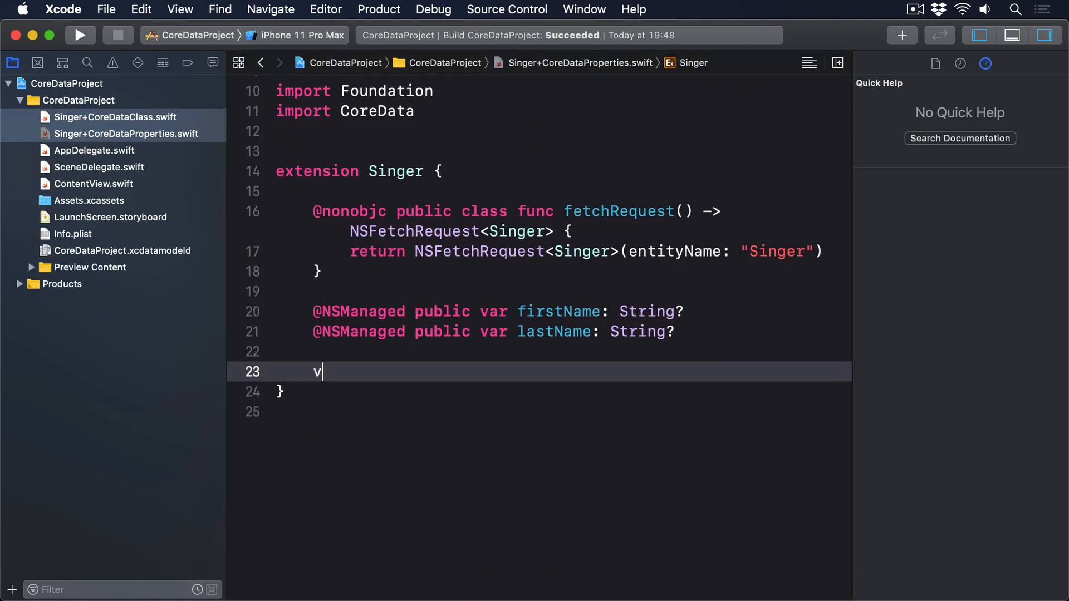
type("ar wrappedFirstNam")
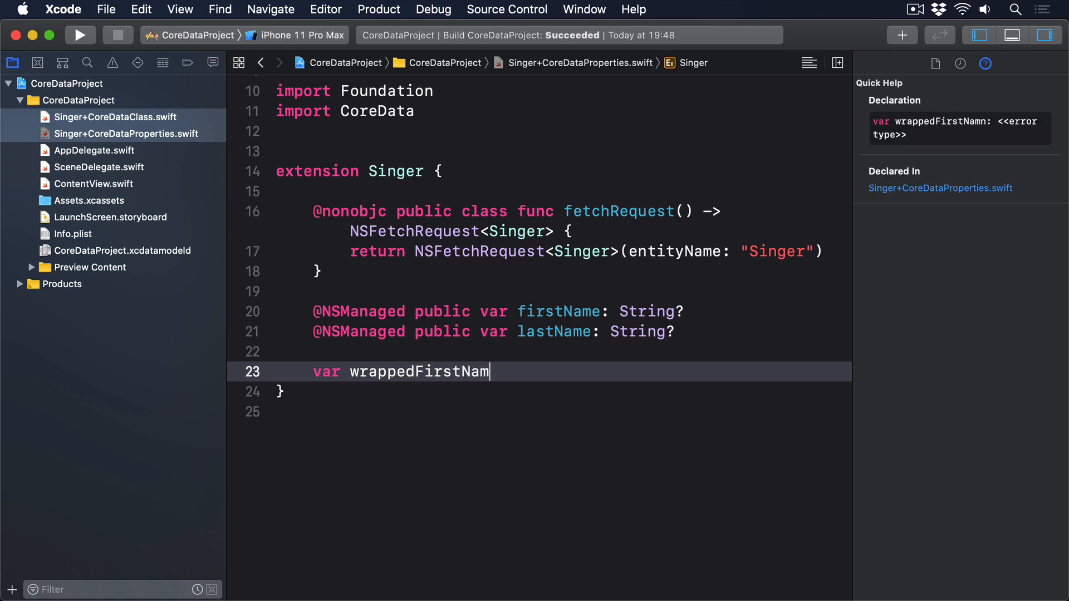
type("firstName ?? \"Unknown")
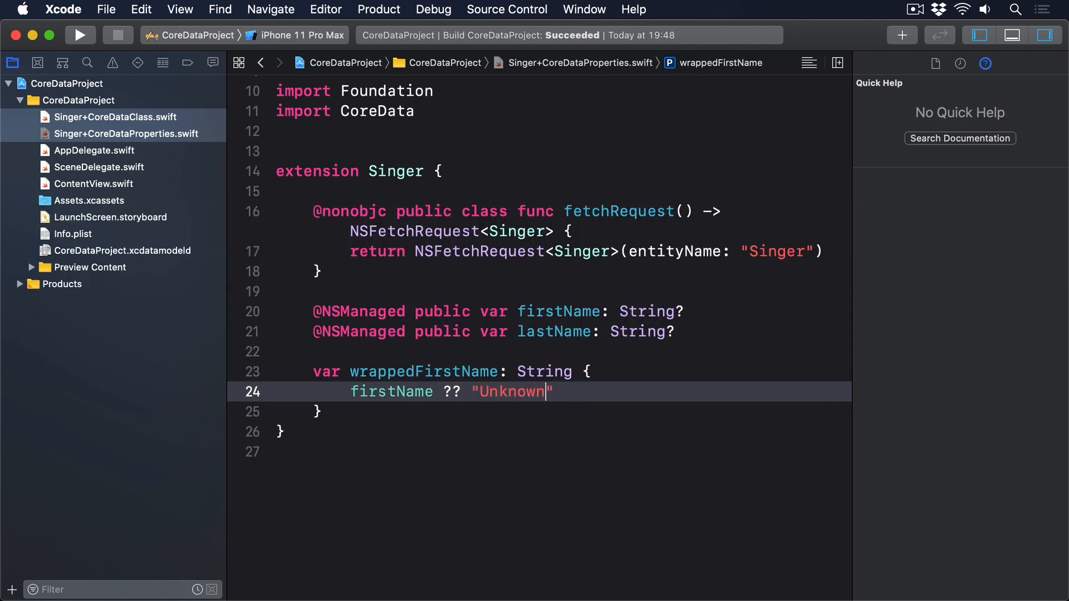
Step: Add a wrappedLastName: String property returning lastName ?? "Unknown"
type("var wrappedL")
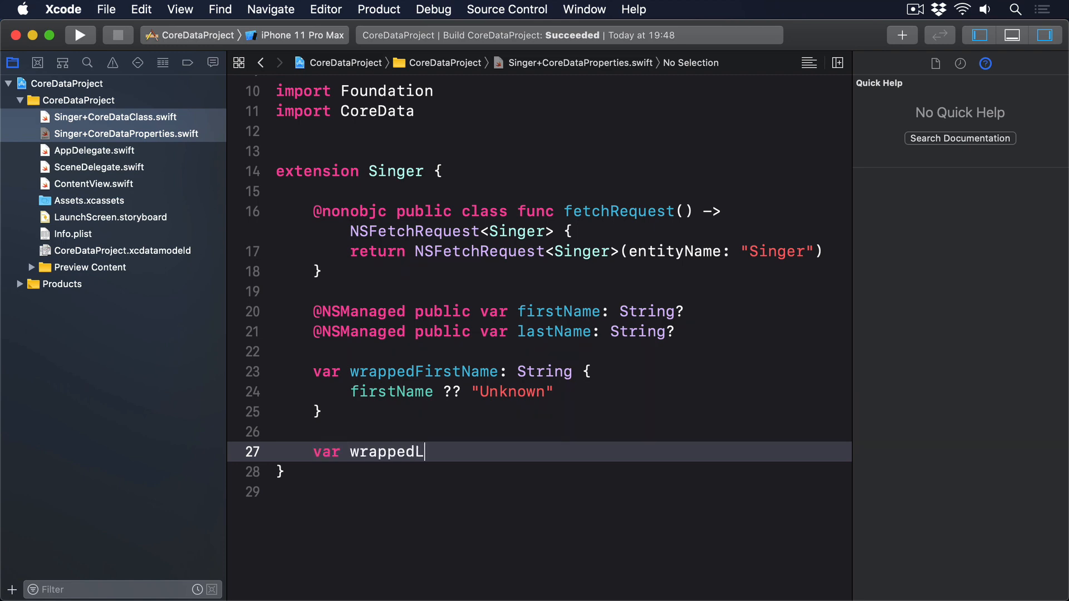
type("astName: String {")
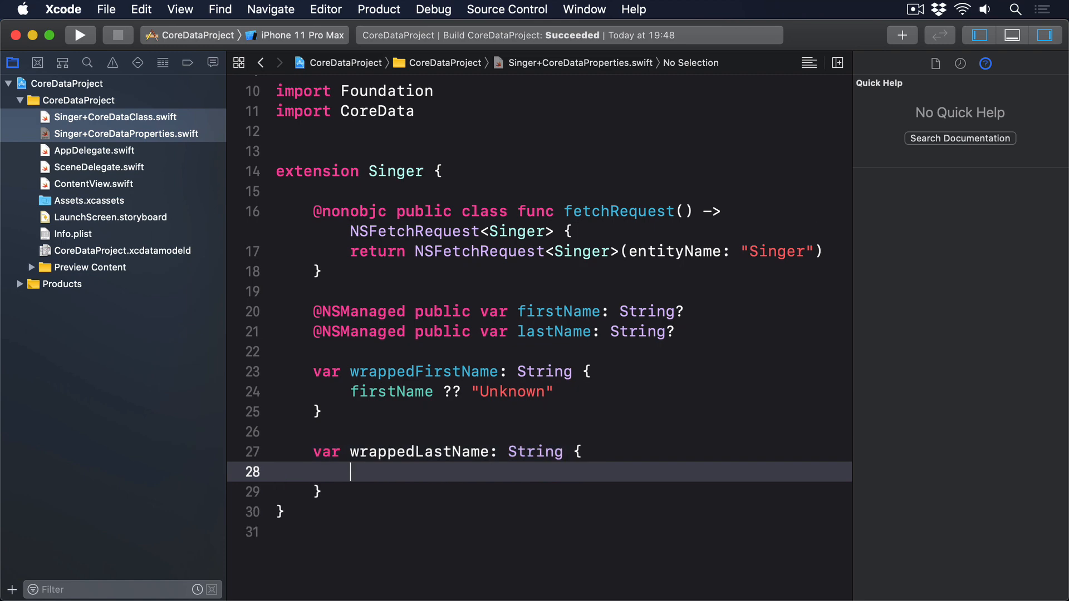
type("lastName ?? \"Unknown")
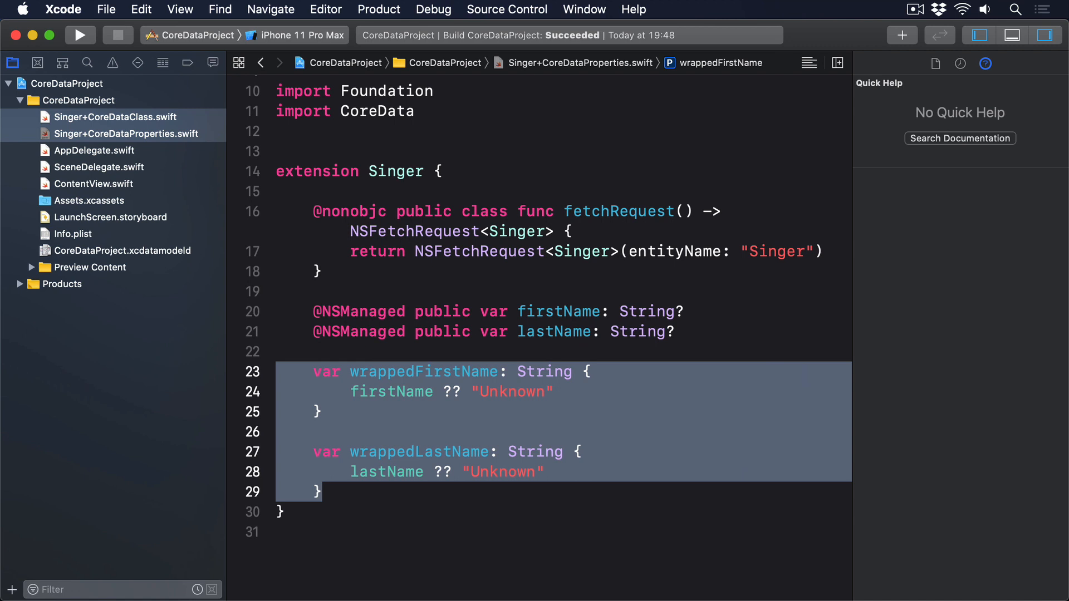
mouse_move(114, 199)
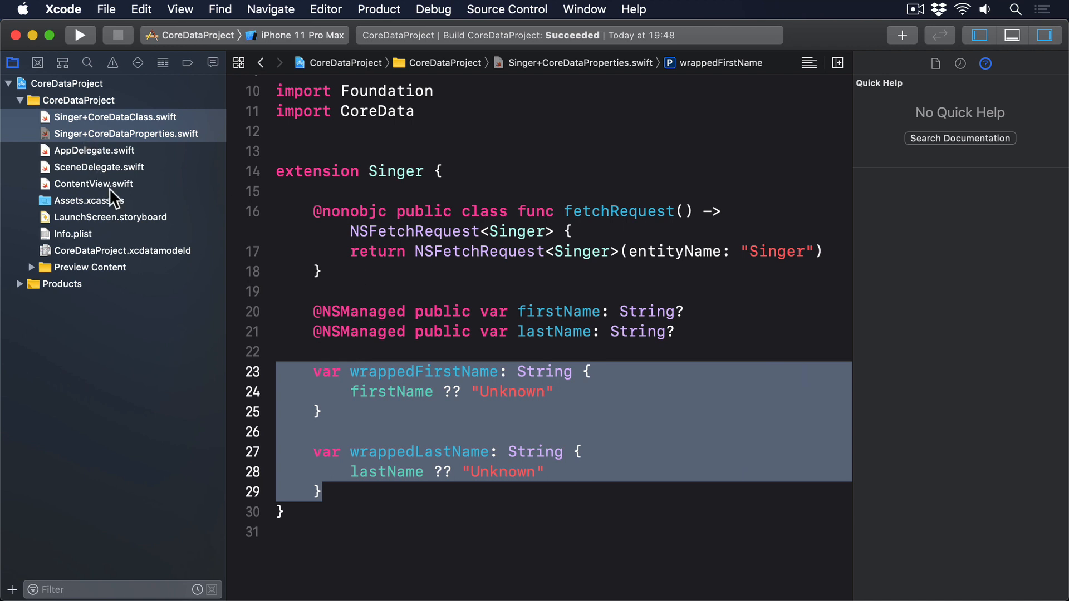
left_click(93, 184)
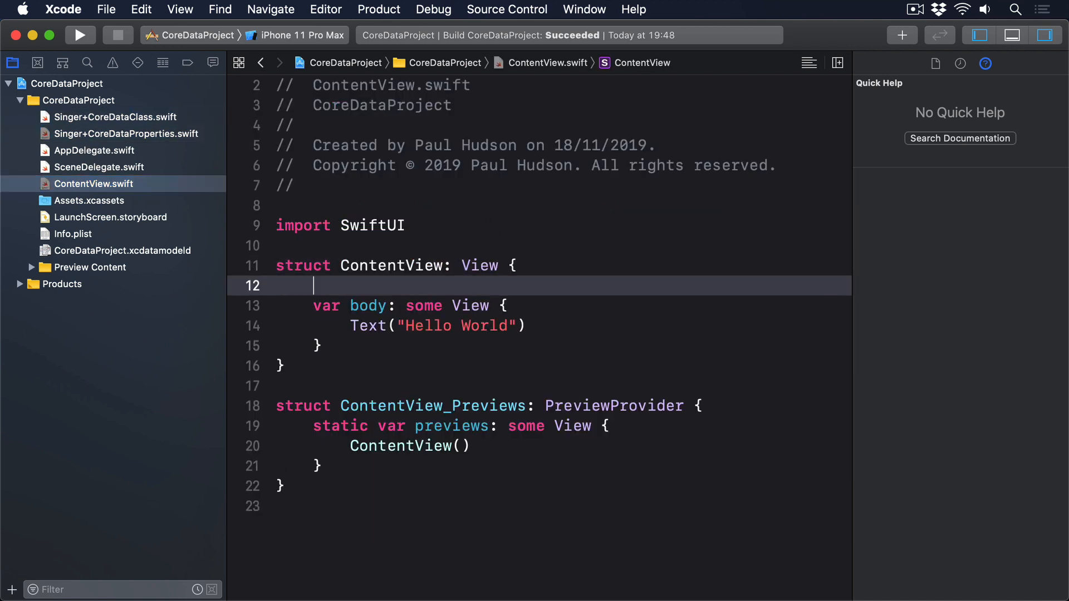
type("@Environment(\\.managedObjectContext) var moc")
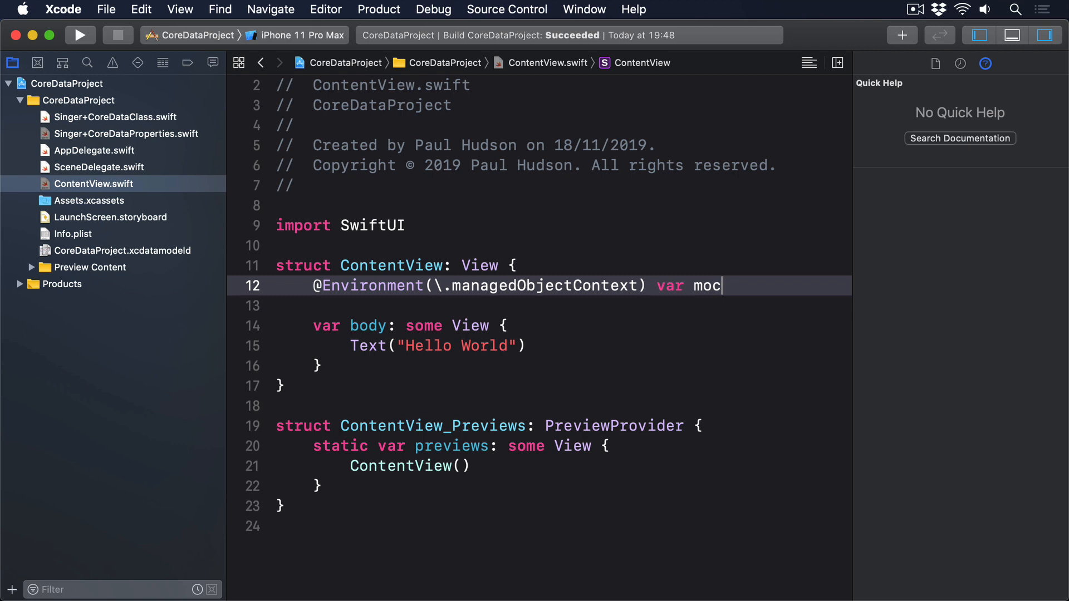
key("enter")
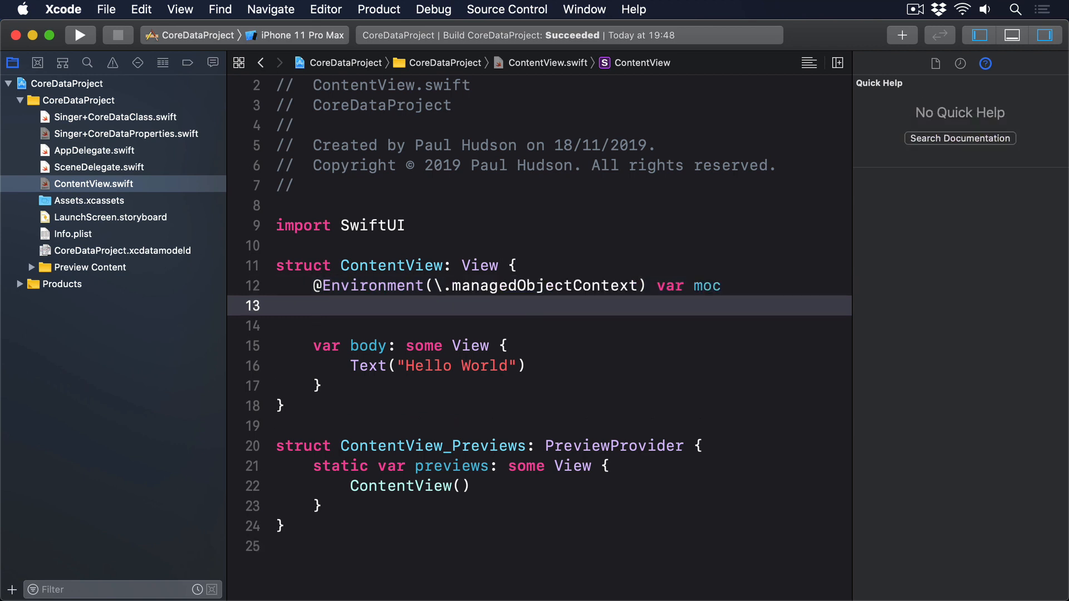
type("@State var lastName")
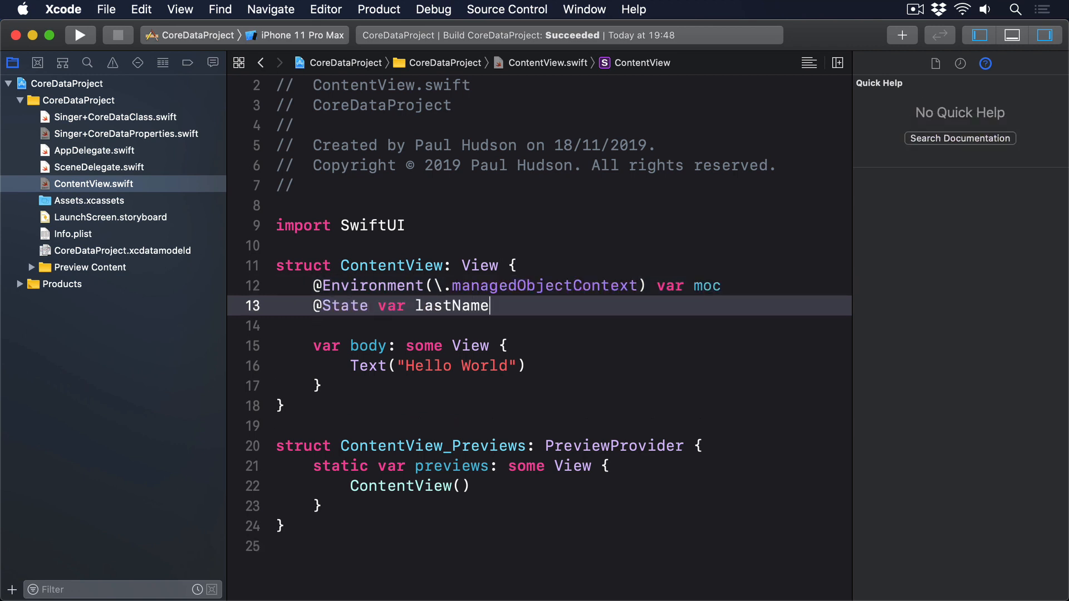
type("Filter = \"A\"")
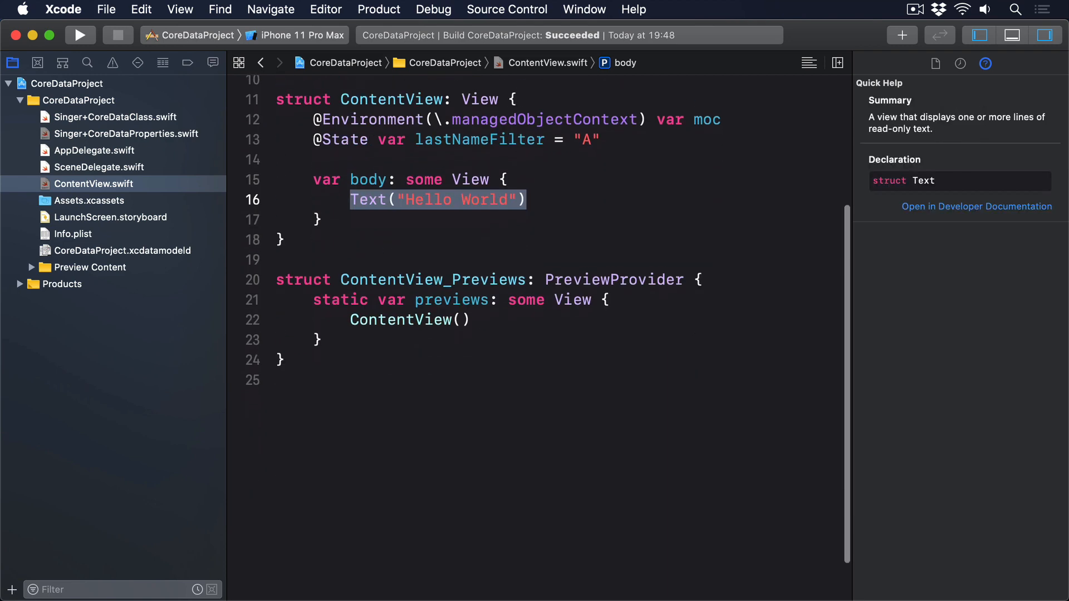
Step: Make the body a VStack with an Add Examples button creating singer Taylor Swift
type("VStack {")
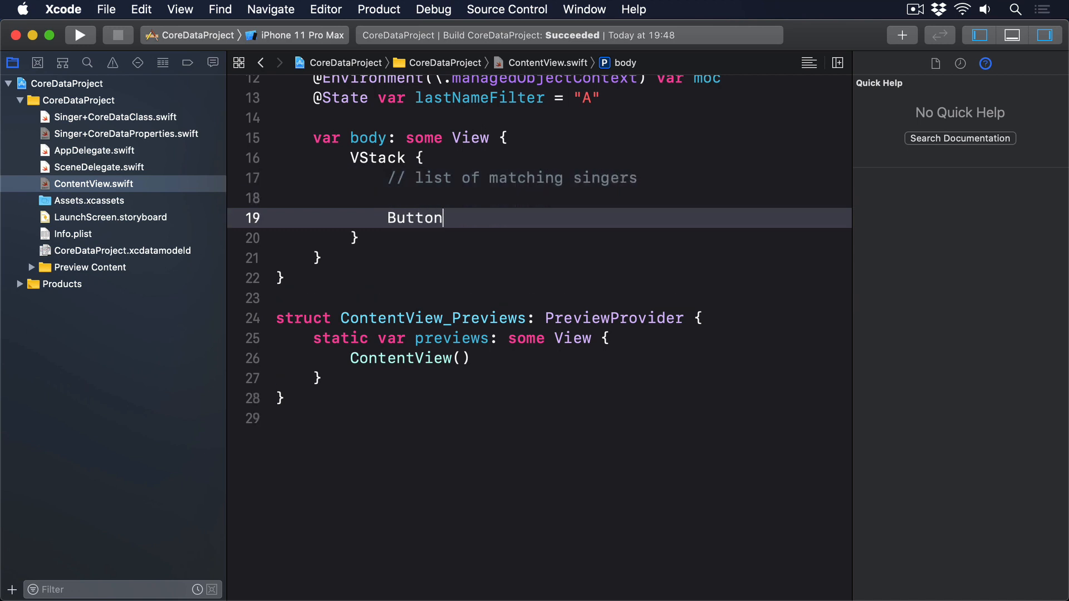
type("(\"Add Examples\") {")
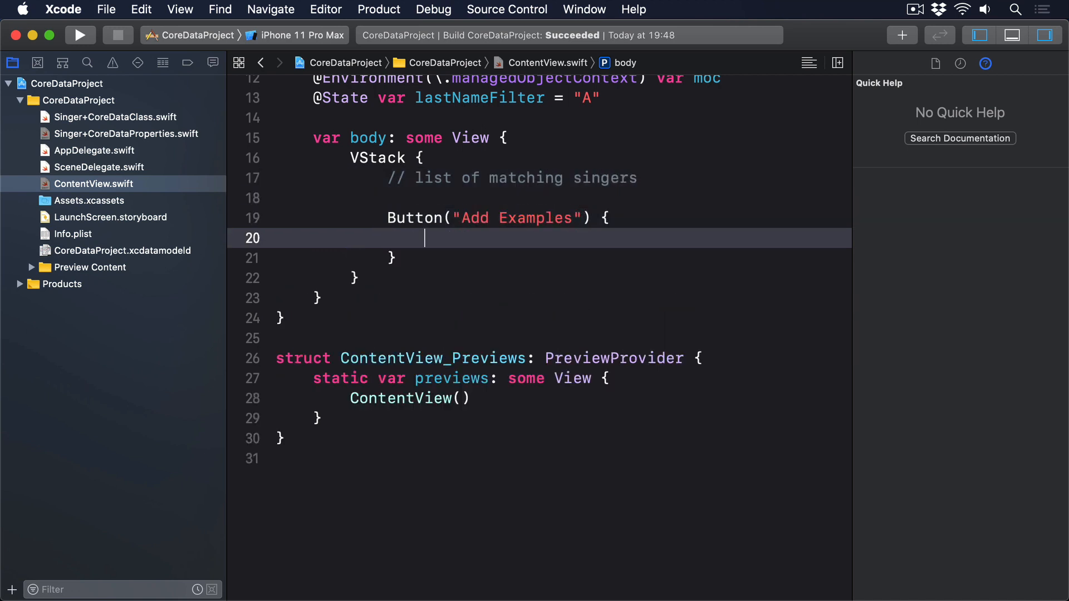
type("let taylor = Singer(")
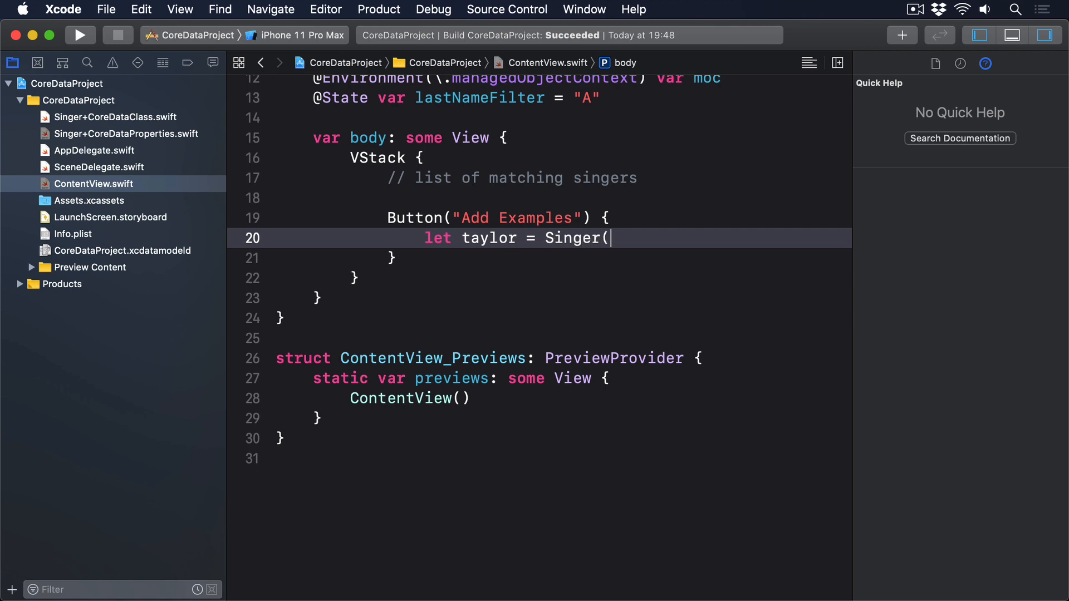
type("context: self.moc)")
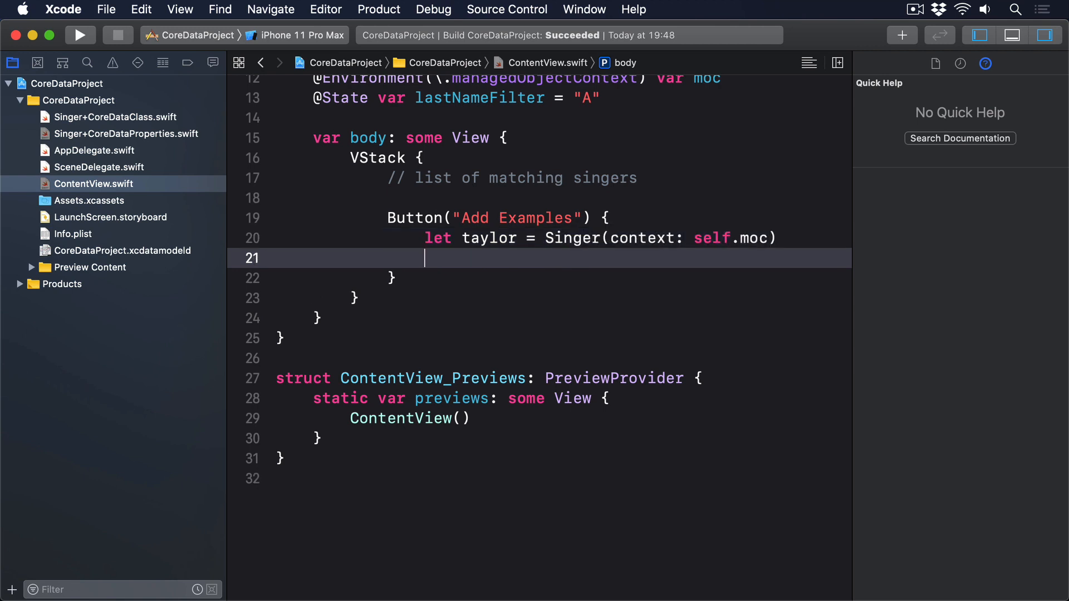
type("taylor.firstName = \"Tayl\"")
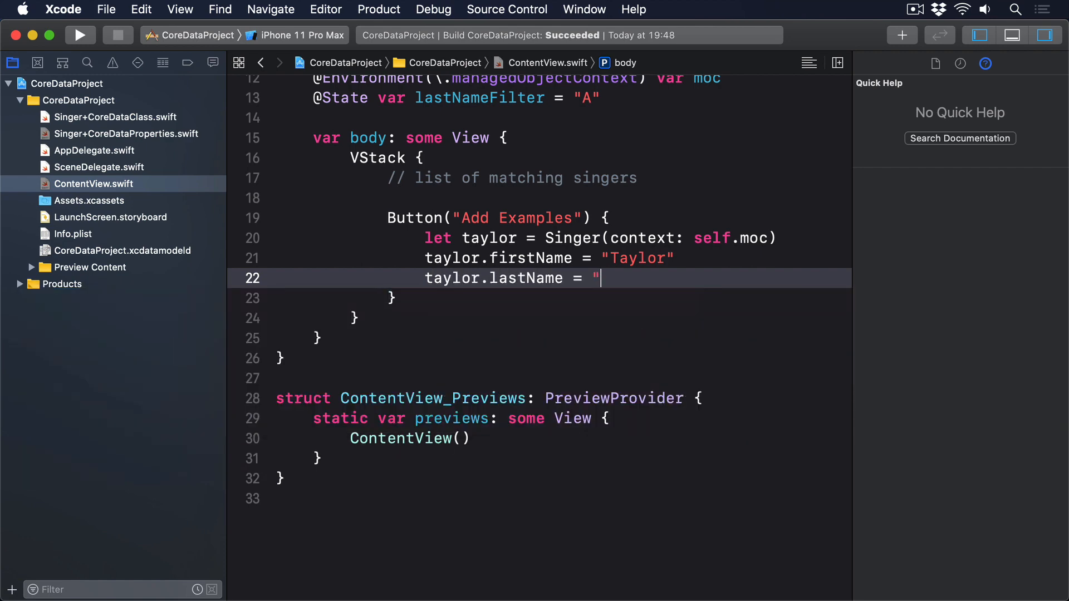
type("Swift\"")
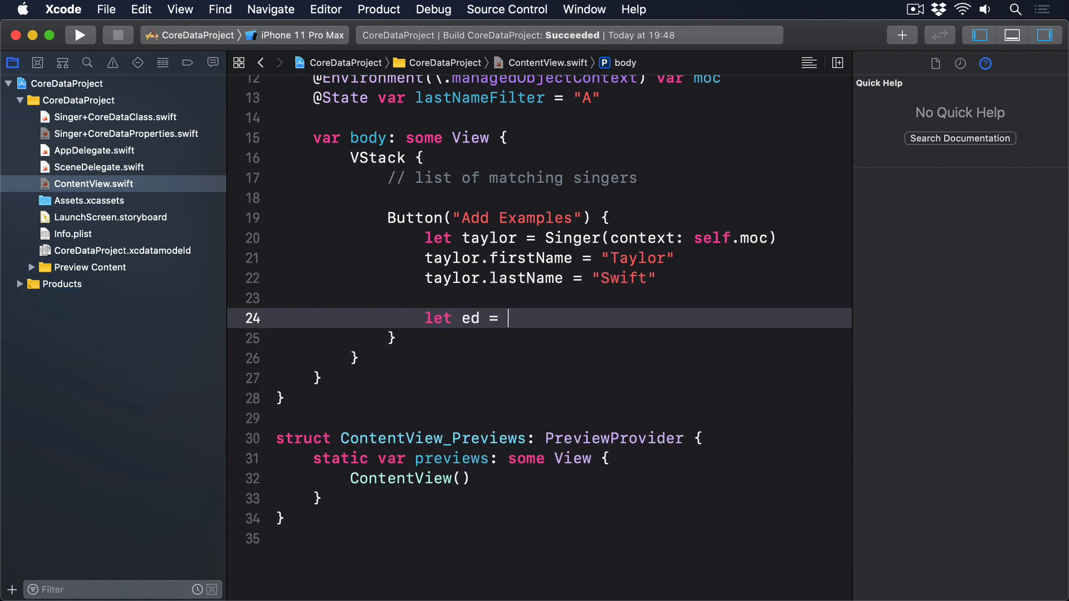
Step: Create Ed Sheeran and Adele Adkins singers too, then try? self.moc.save()
type("Singer(context: self.moc)")
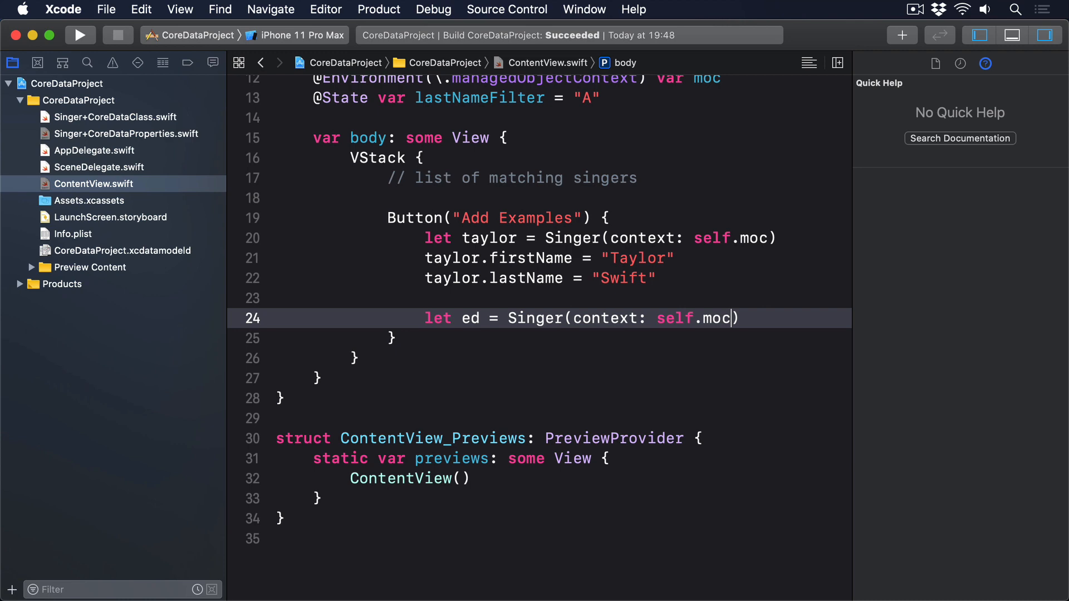
type("ed.firstName = \"Ed\"")
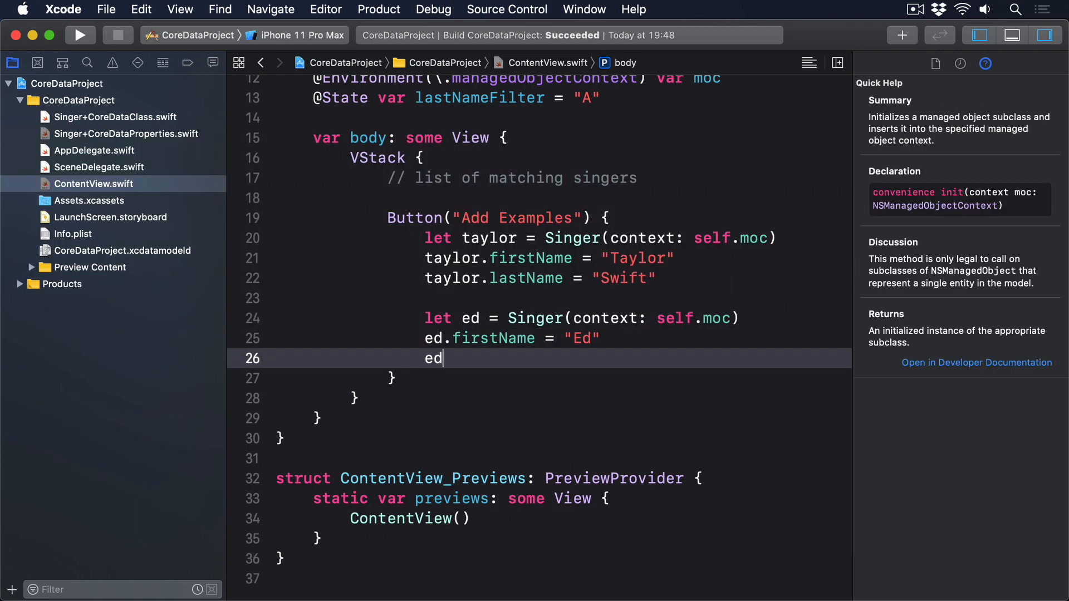
type(".lastName = \"Sheer\"")
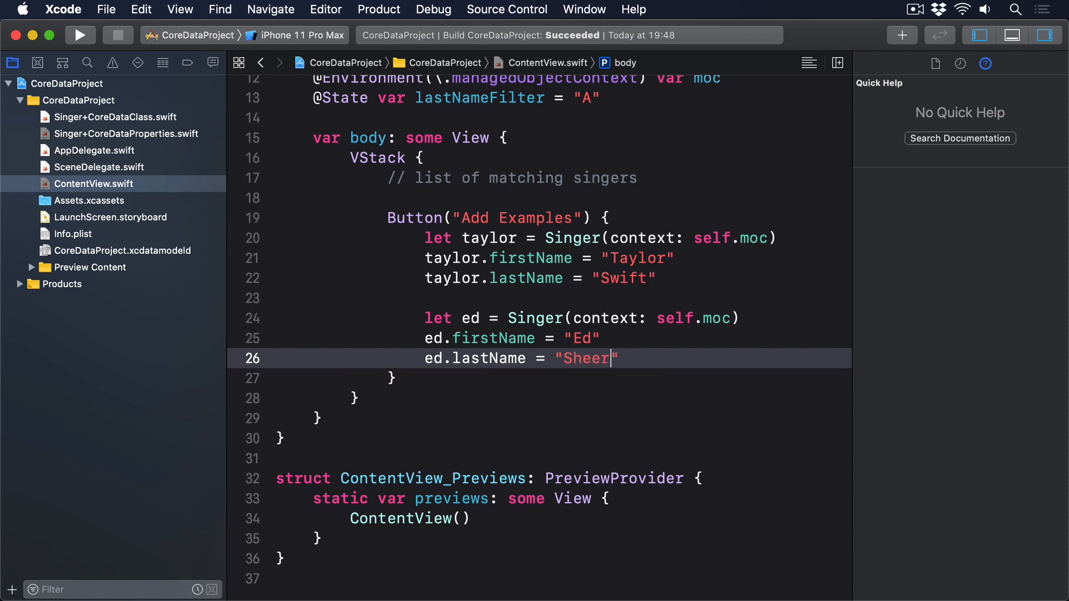
type("an\"")
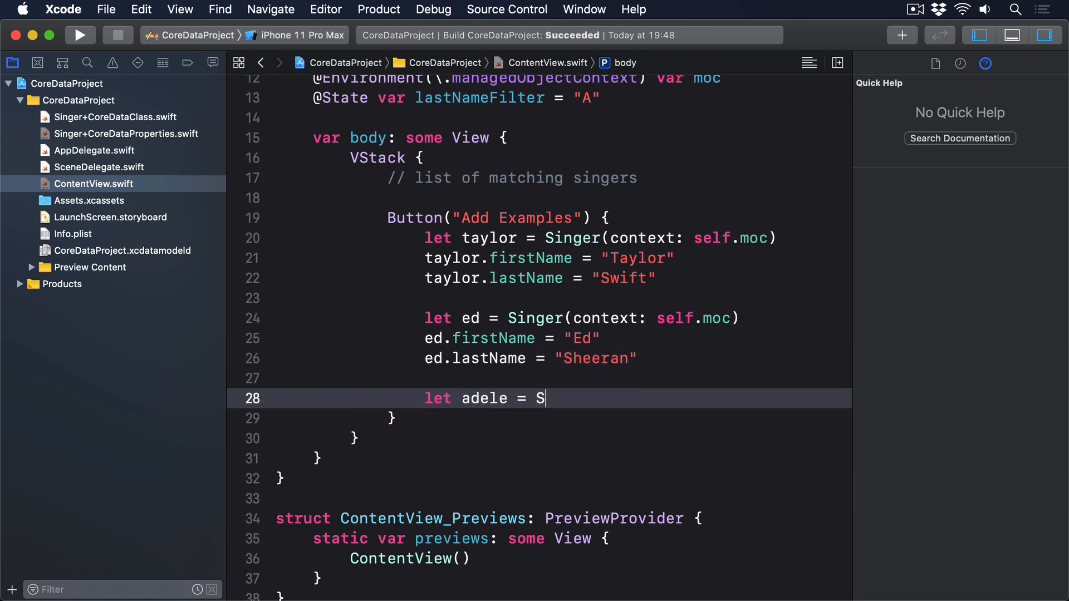
type("inger(context: self.moc)")
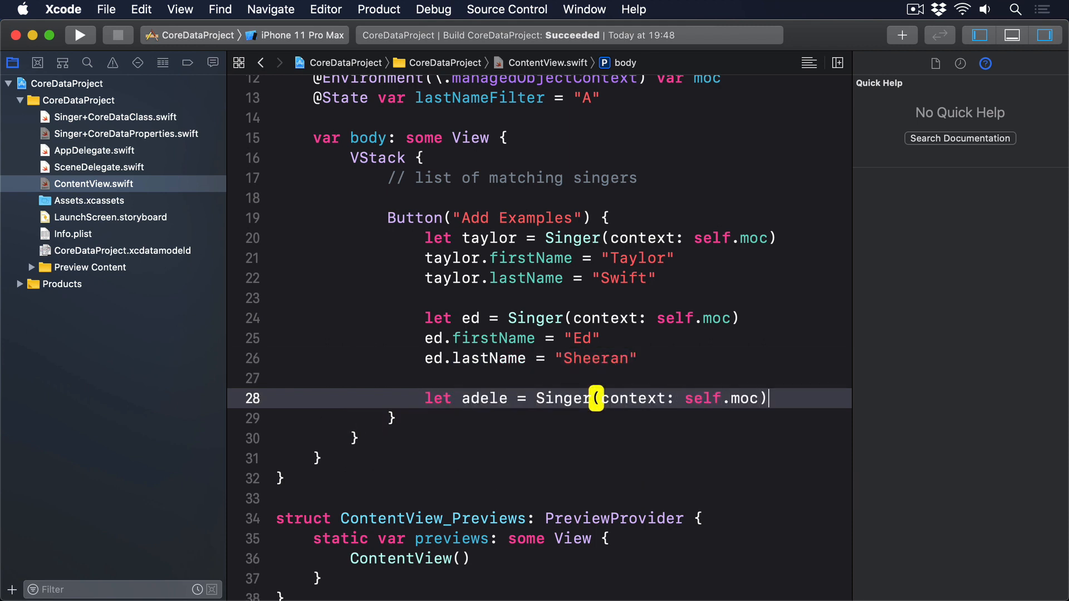
type("adele.firstName = \"Adele")
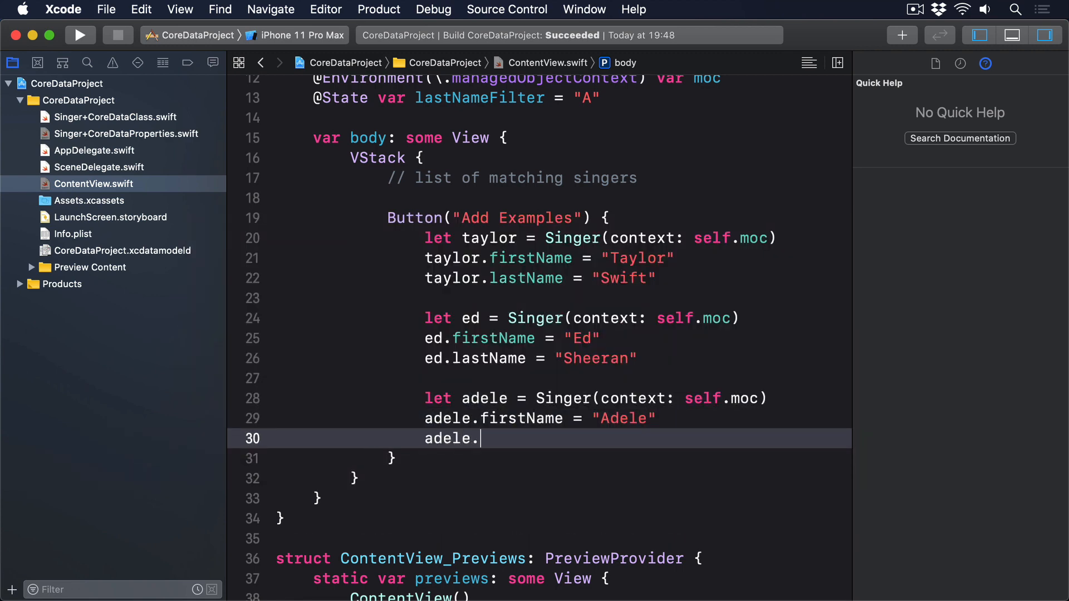
type("lastName = \"Adkins\"")
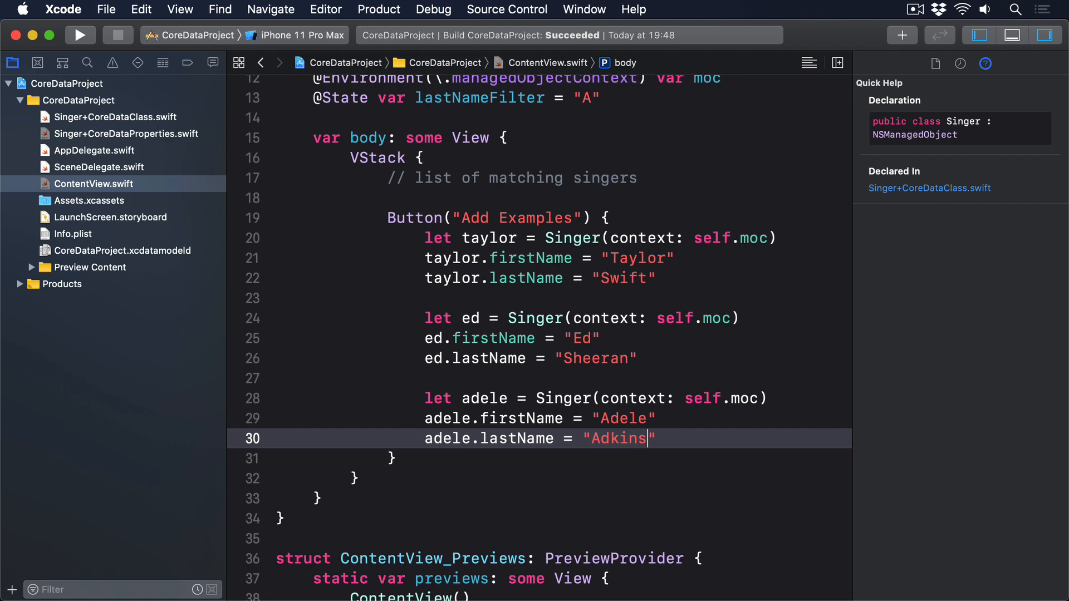
type("try? s")
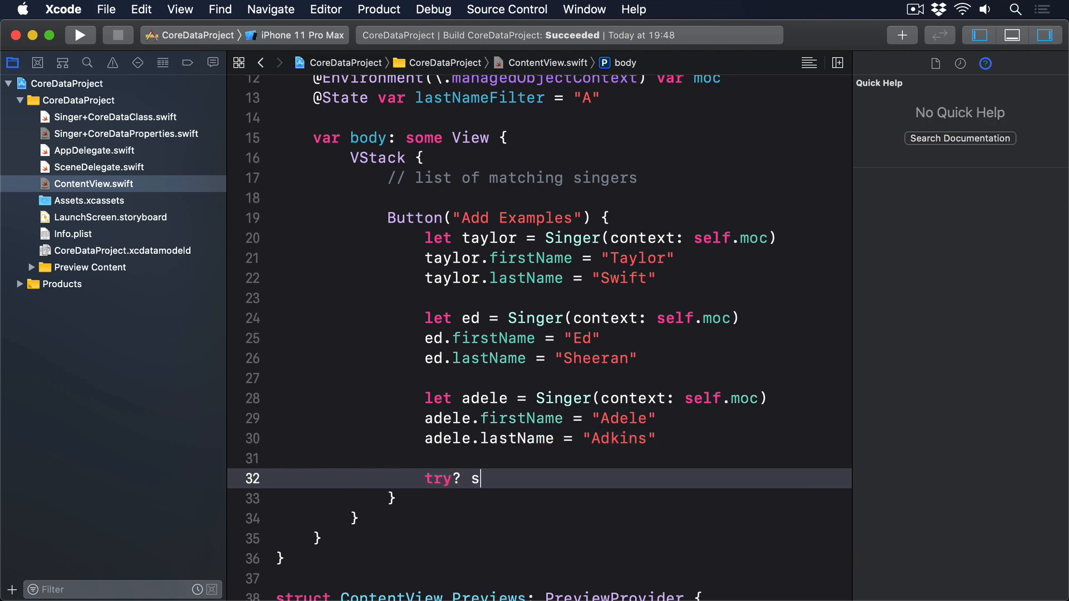
type("elf.moc.save()")
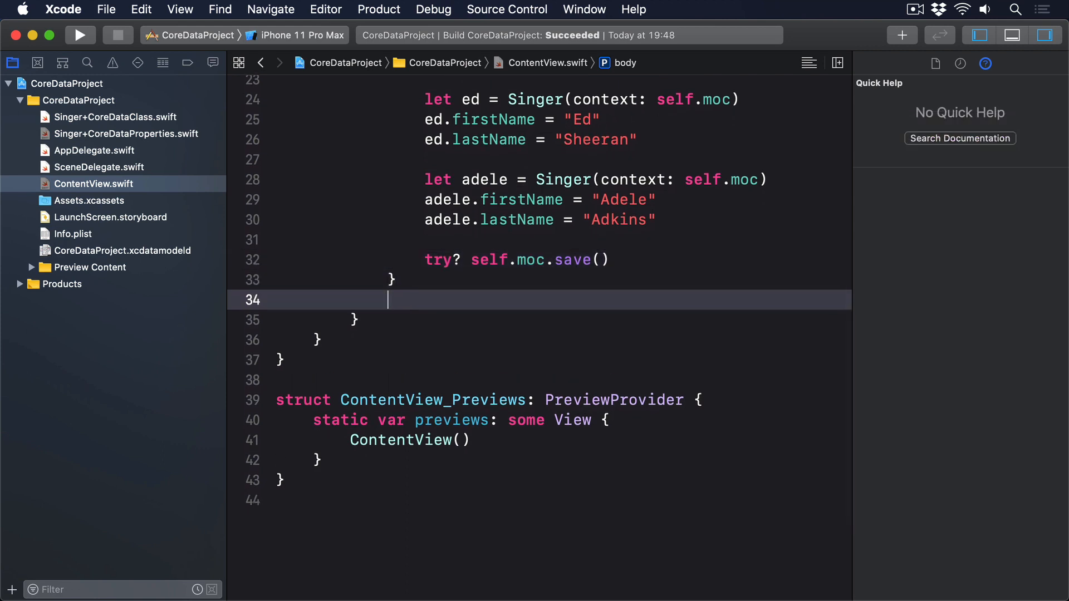
Step: Add Show A and Show S buttons setting lastNameFilter, then choose the SwiftUI View template for a new file
type("Button(\"Show A\") {")
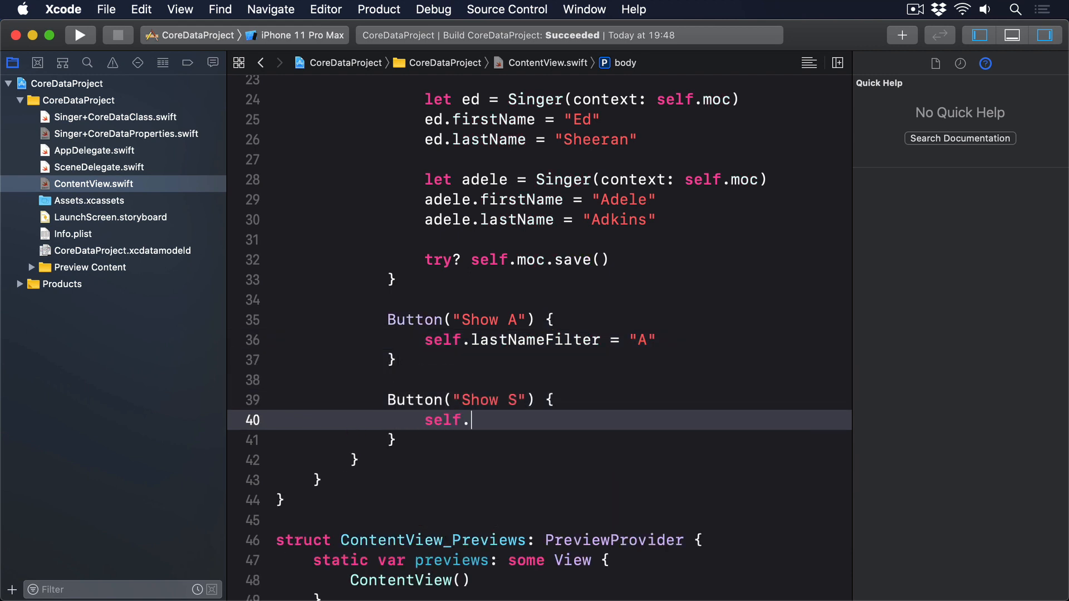
type("lastNameFilter = \"S\"")
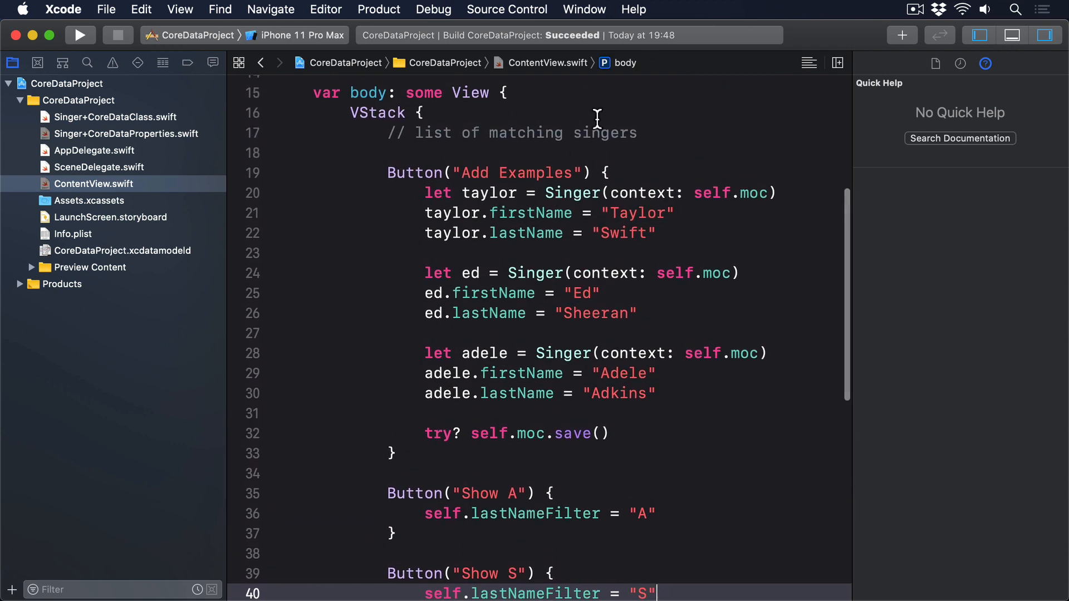
double_click(511, 133)
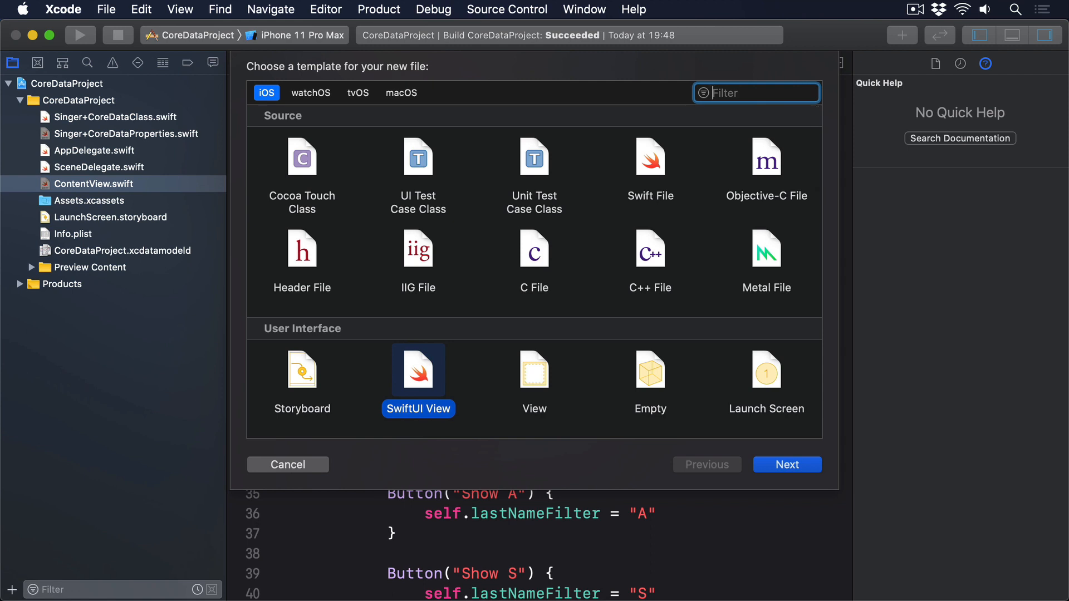
Step: Name the new SwiftUI view file FilteredList and create it
left_click(786, 465)
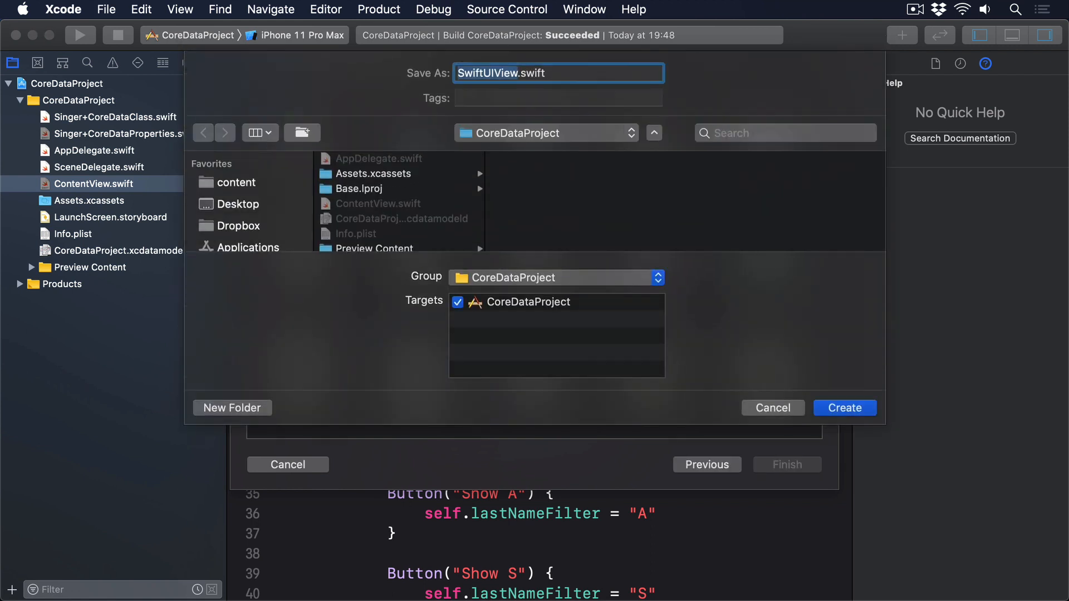
type("FilteredL")
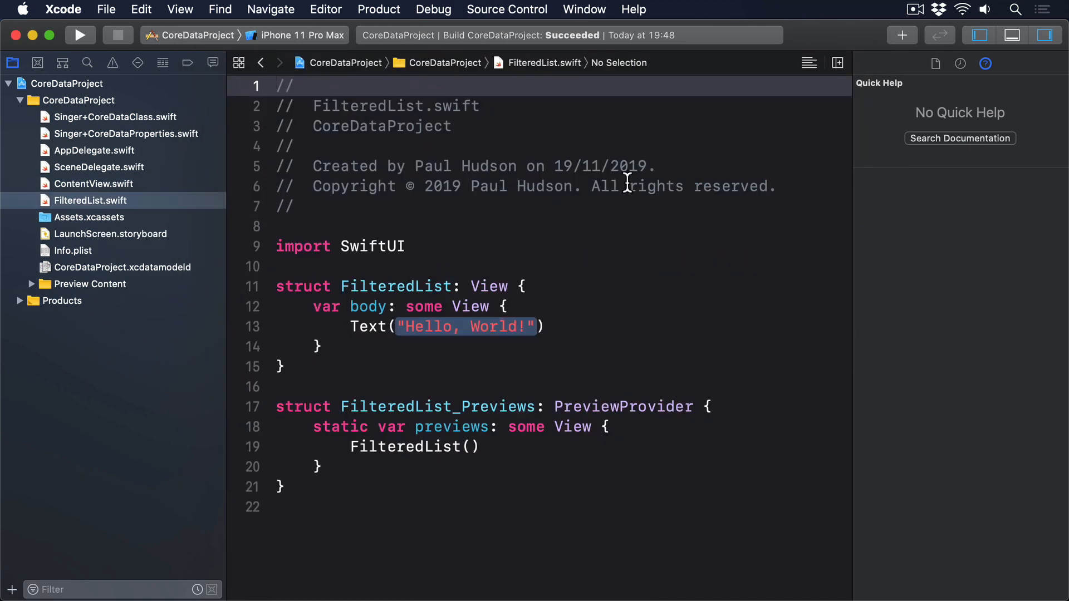
Step: Import CoreData and declare var fetchRequest: FetchRequest<Singer> in FilteredList
type("CoreData")
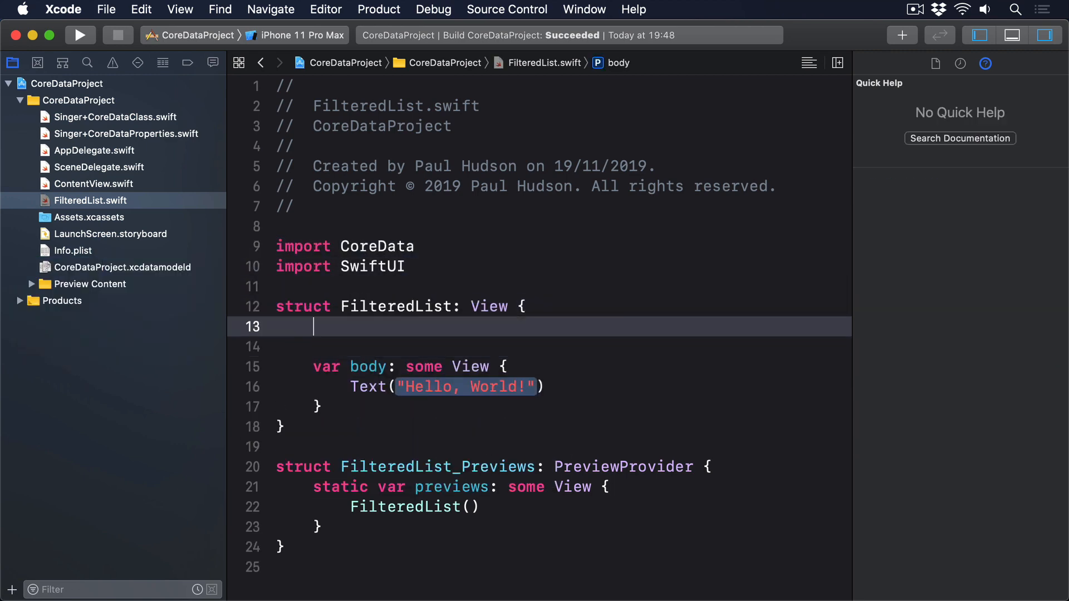
type("var fetchRequest: Fetc")
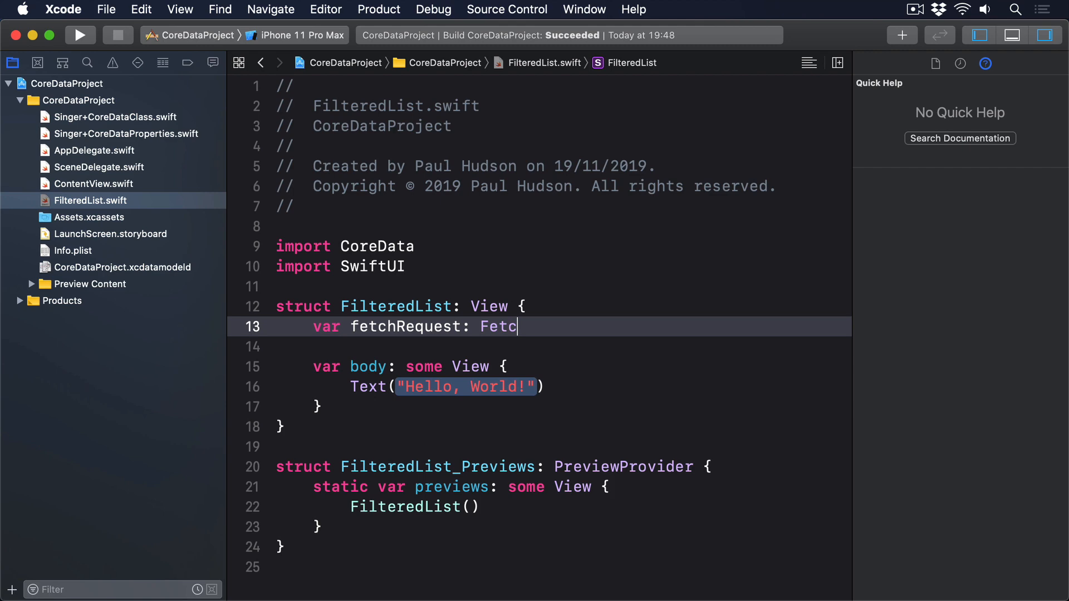
type("hRequest<Singer>")
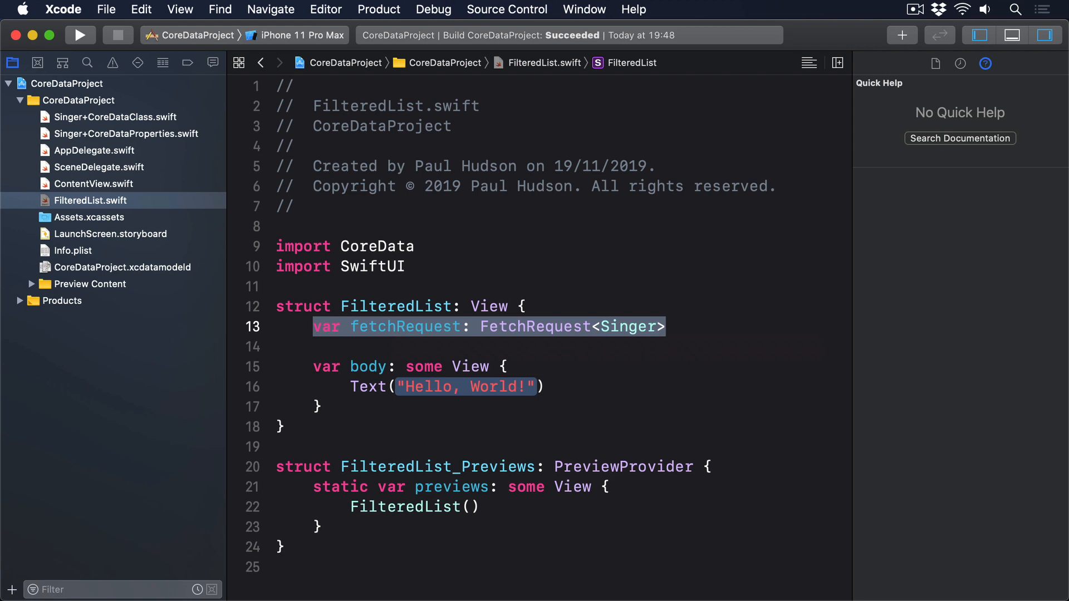
key("Return")
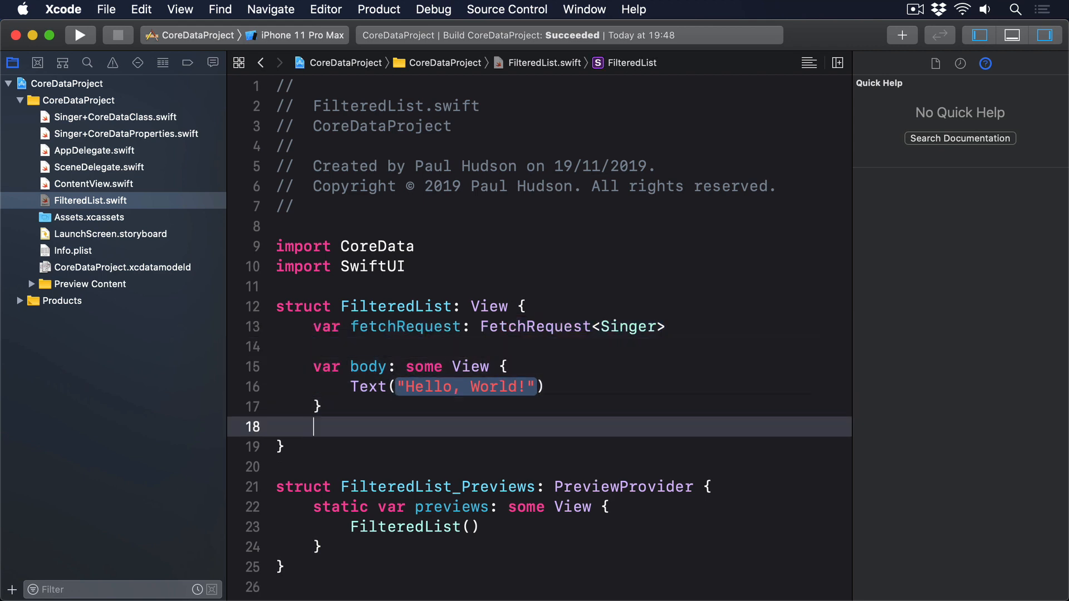
Step: Write init(filter:) assigning FetchRequest<Singer>(entity: Singer.entity(), sortDescriptors: [], lastName BEGINSWITH predicate)
type("init(filter: String) {")
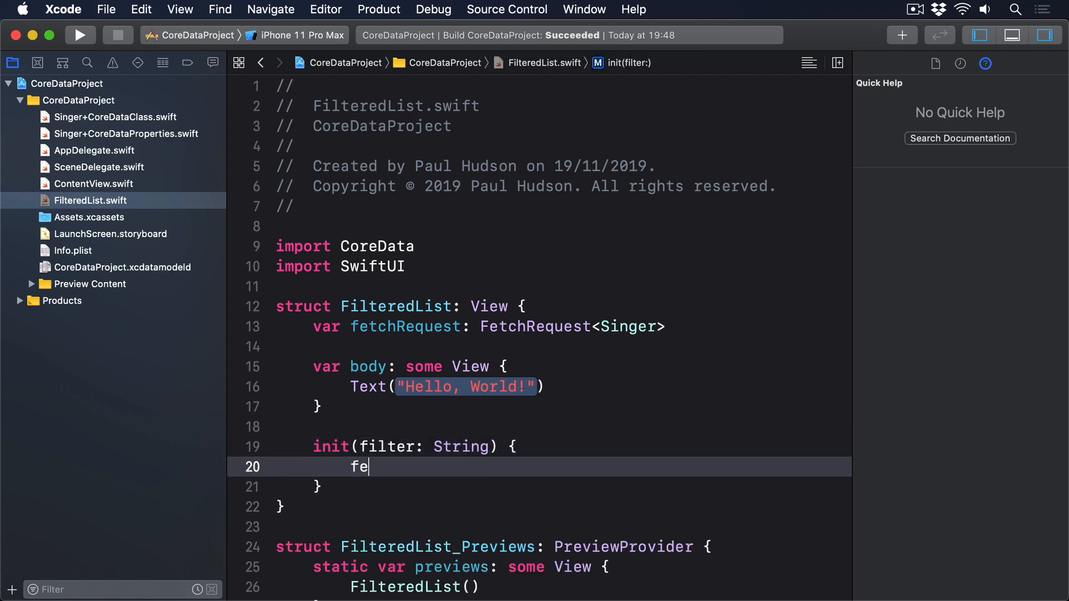
type("tchRequest = Fet")
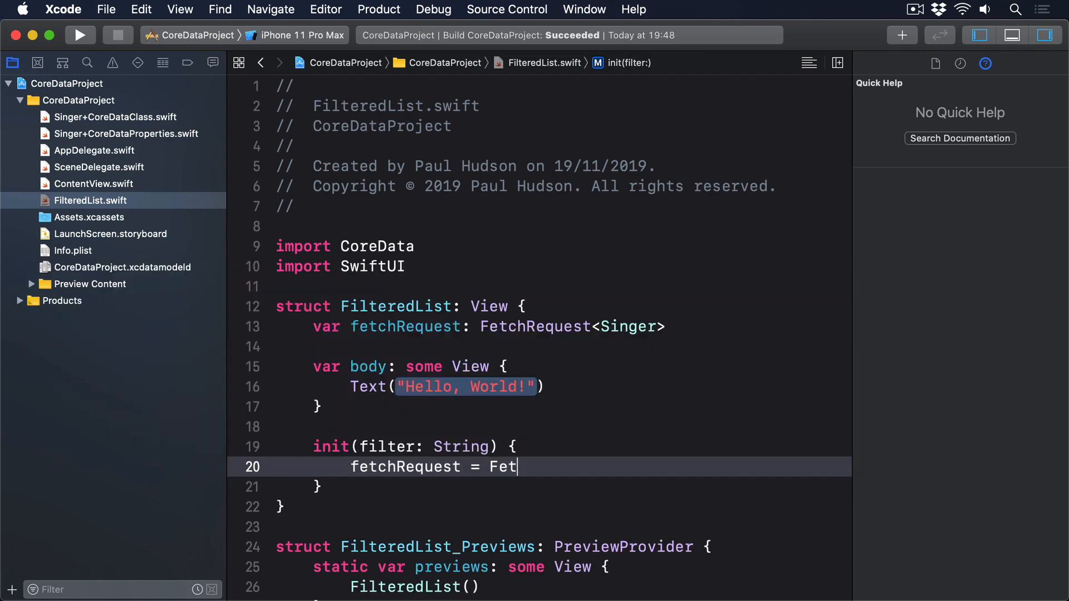
type("chRequest<Singer>")
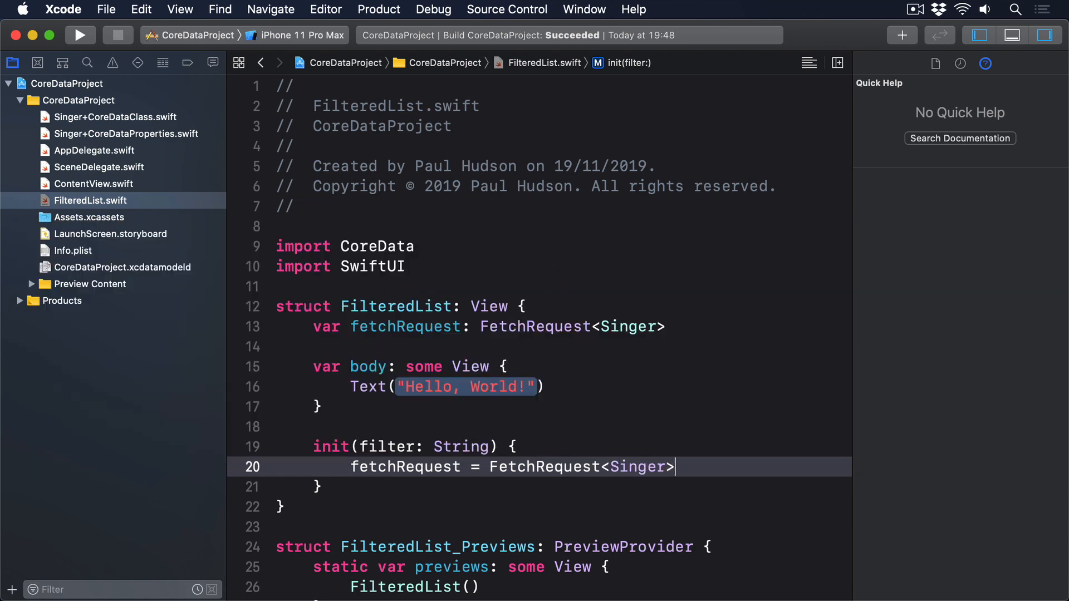
type("(entity: Singer.")
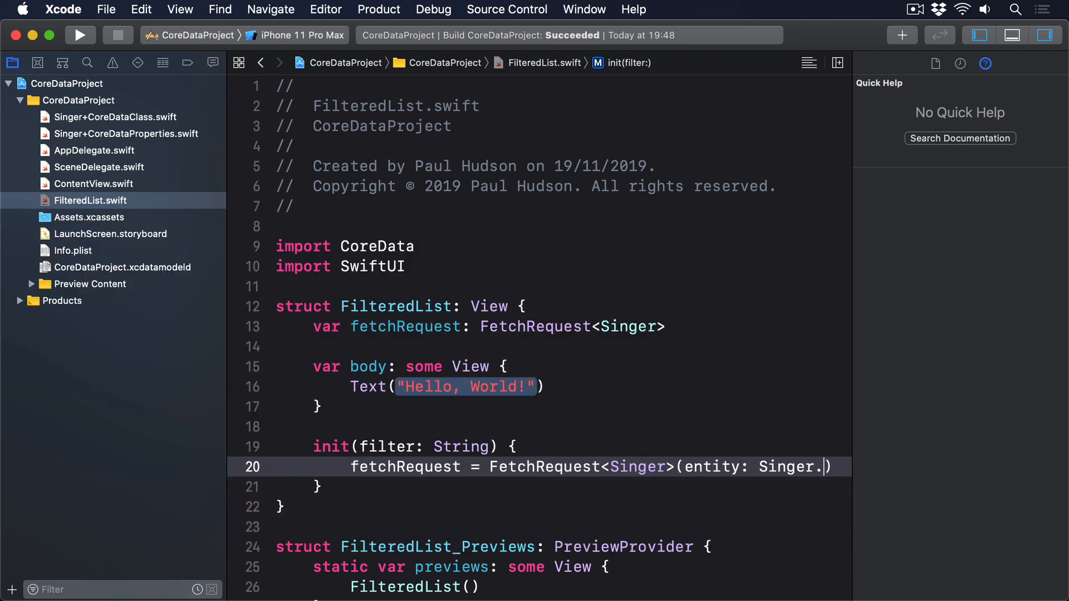
type("entity(), sortDescriptors: [], predicate: NSPredicate(format: \"lastName BEGINSWITH %@\", filter")
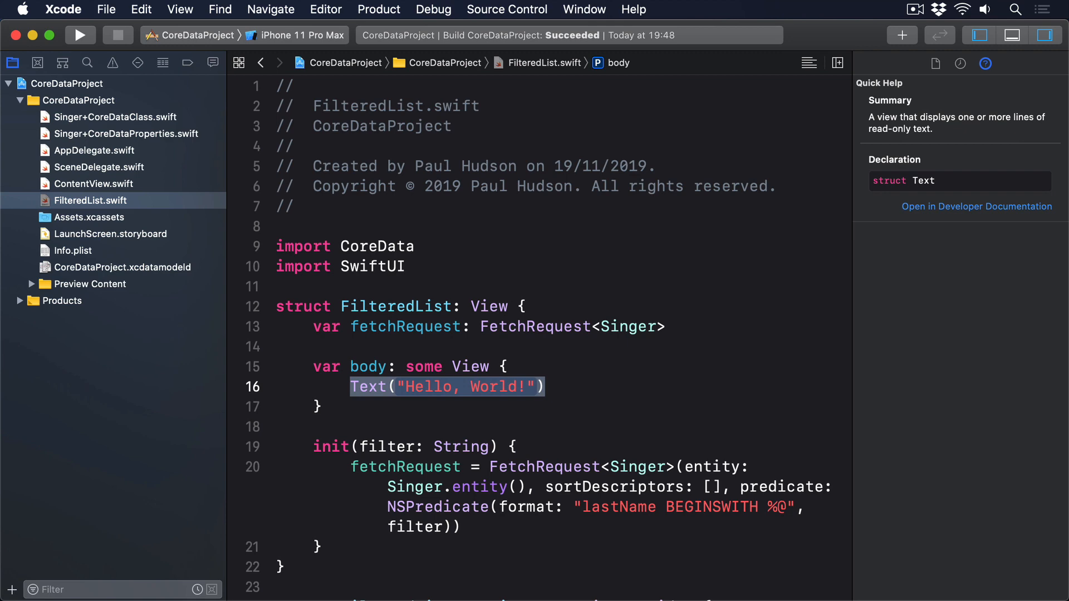
Step: Replace the body with List(fetchRequest.wrappedValue, id: \.self) showing each singer's wrappedFirstName and wrappedLastName
type("List(fetchRequest.wrappedValu")
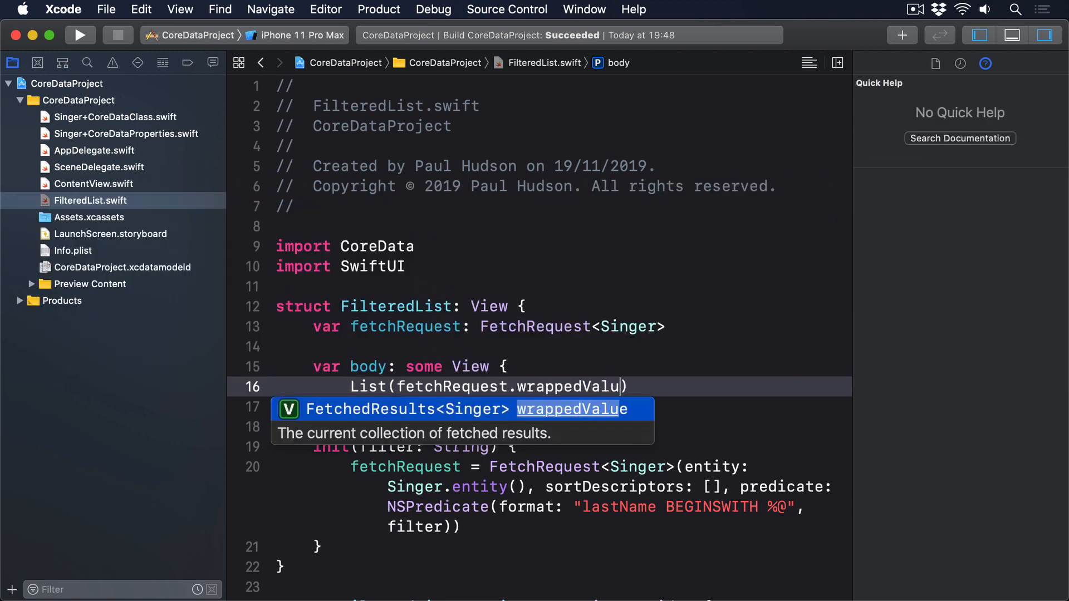
type(", id: \\.self)")
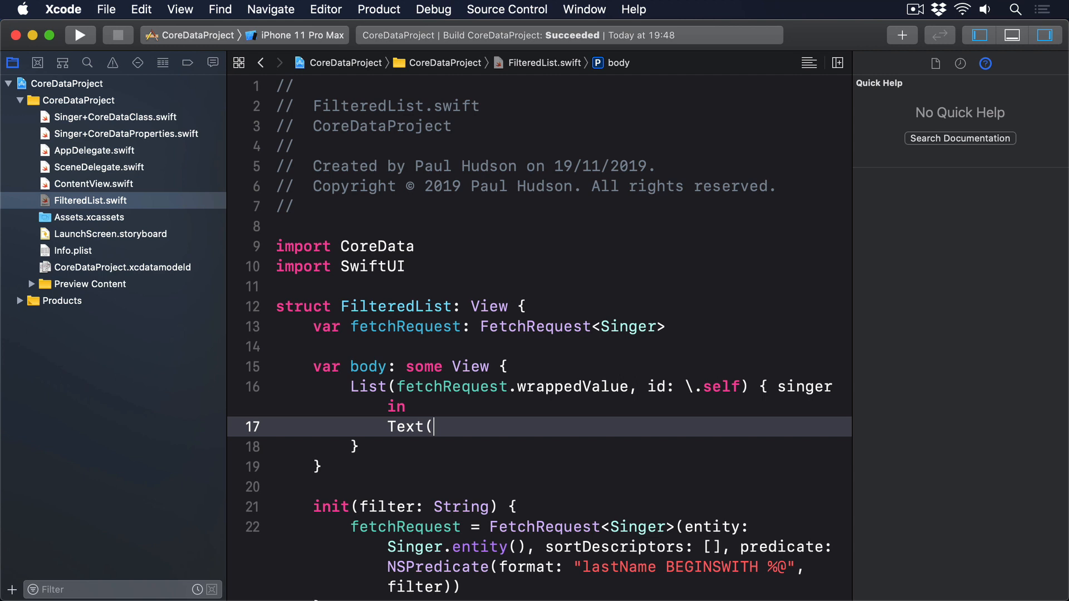
type("\"\\(singer.wrapped\"")
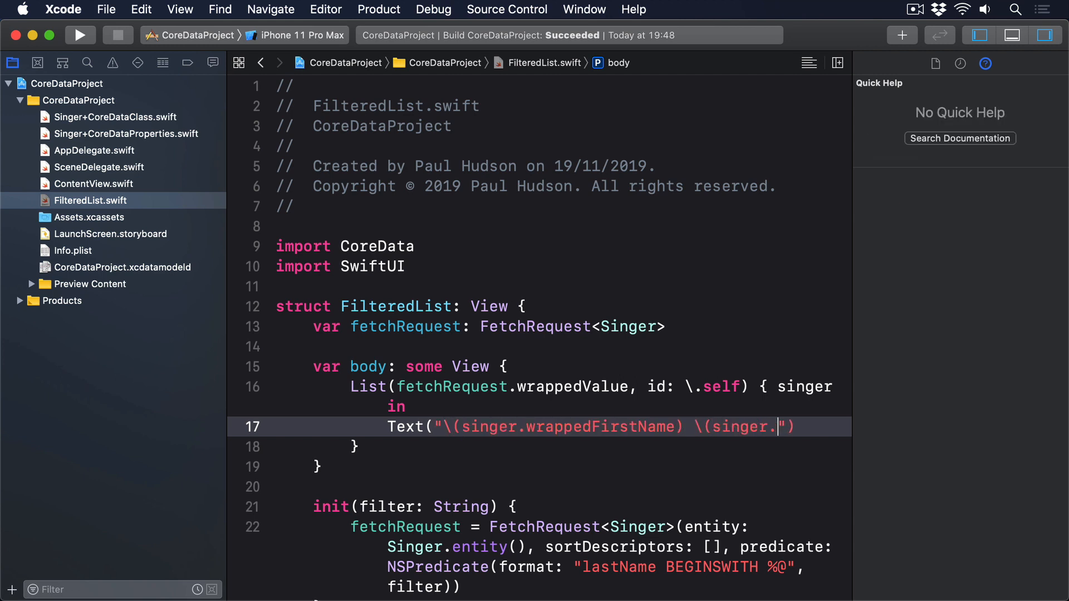
type("wrappedLastName)")
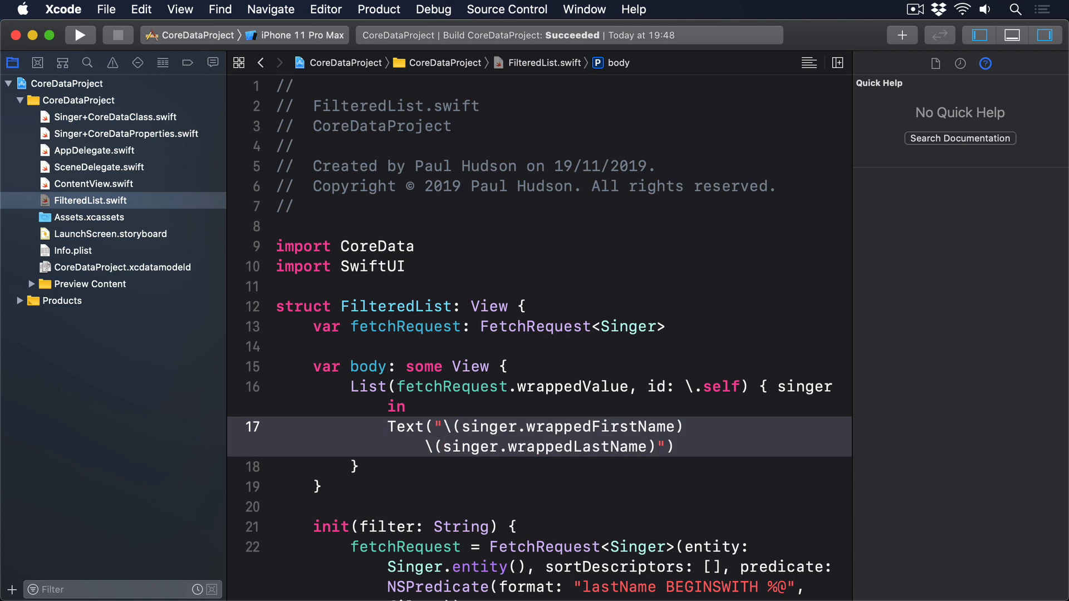
left_click(655, 447)
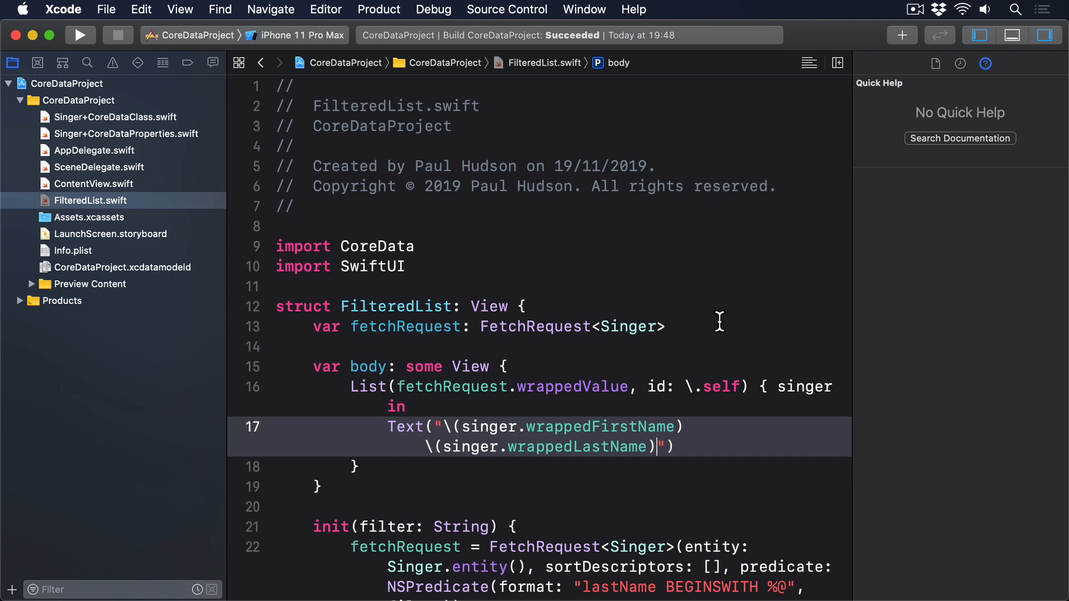
Step: Add var singers: FetchedResults<Singer> returning fetchRequest.wrappedValue, then return to ContentView.swift
type("var singers: F")
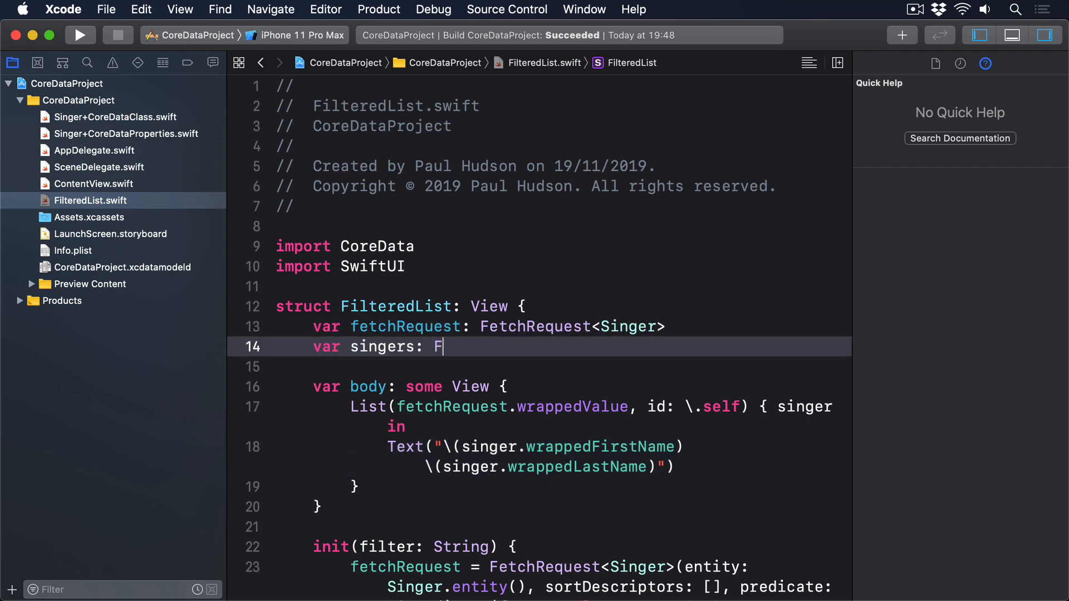
type("etchedResults<Singer> { fetchRequest.wrappedValue")
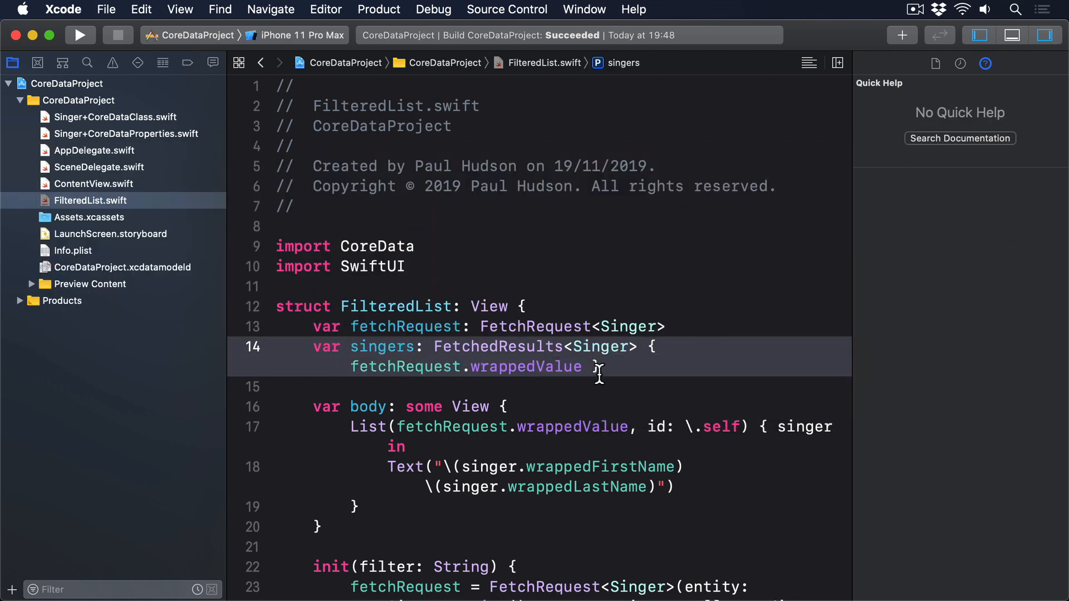
scroll("down", 3)
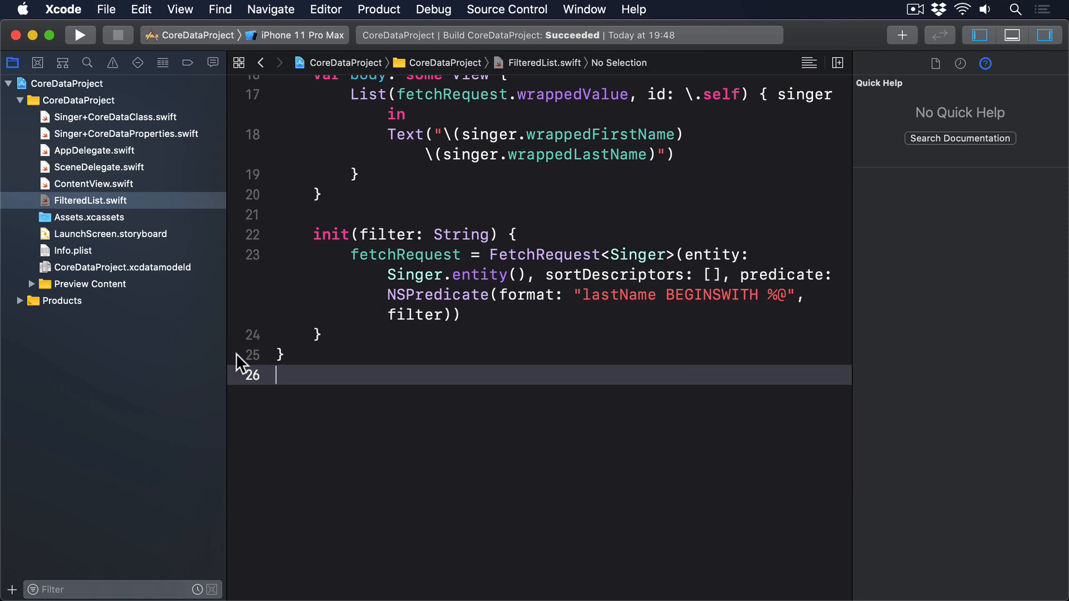
left_click(94, 184)
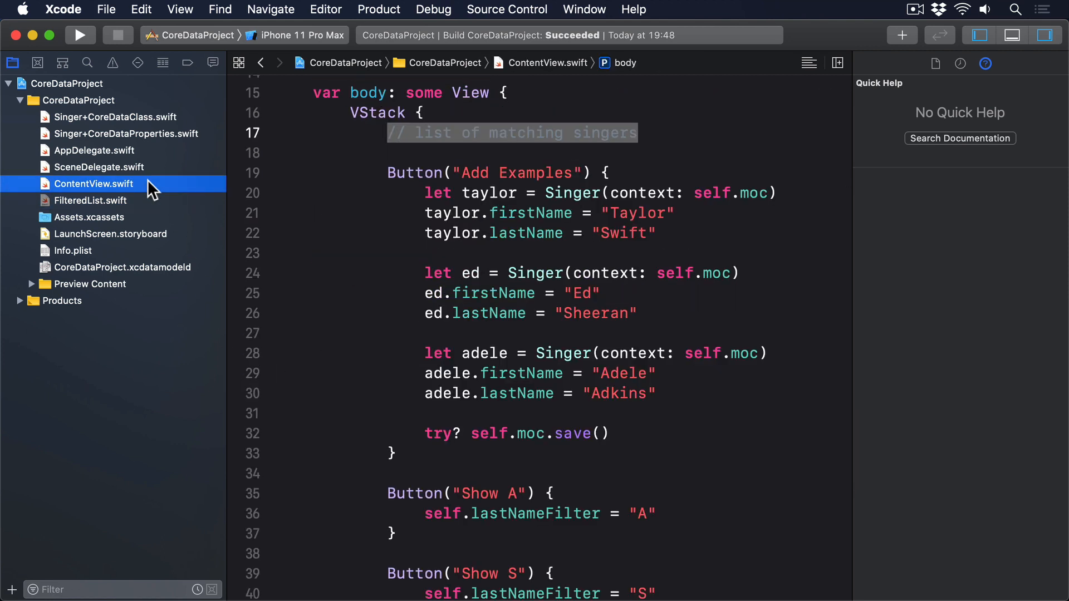
Step: Replace the placeholder comment with FilteredList(filter: lastNameFilter) and run the app
type("FilteredList(filter: lastNameFilter")
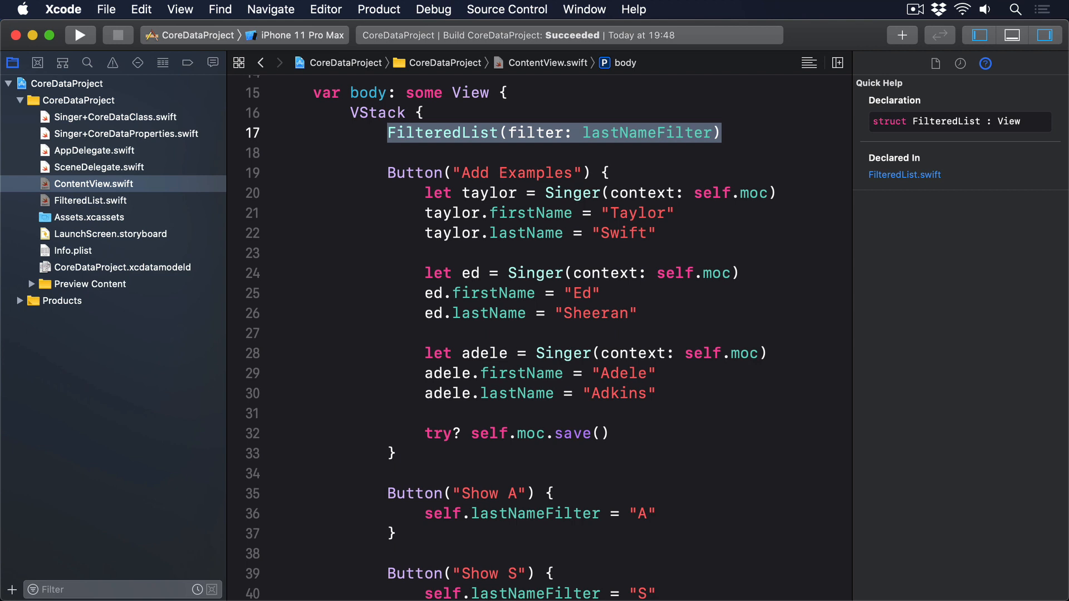
left_click(80, 35)
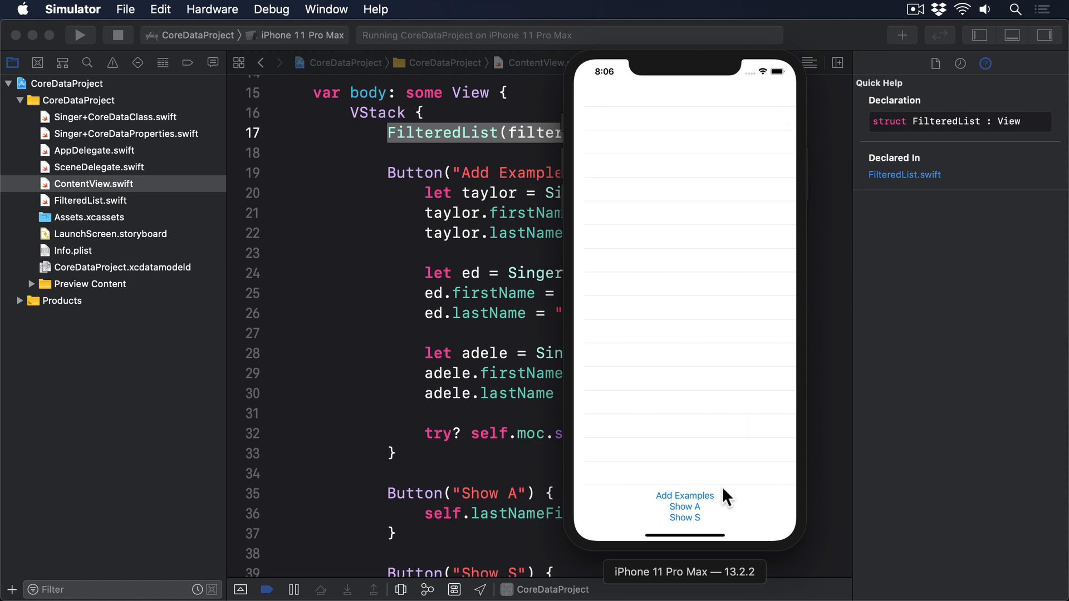
Step: Tap Add Examples in the running app and switch the last-name filter so Adele Adkins appears
left_click(685, 507)
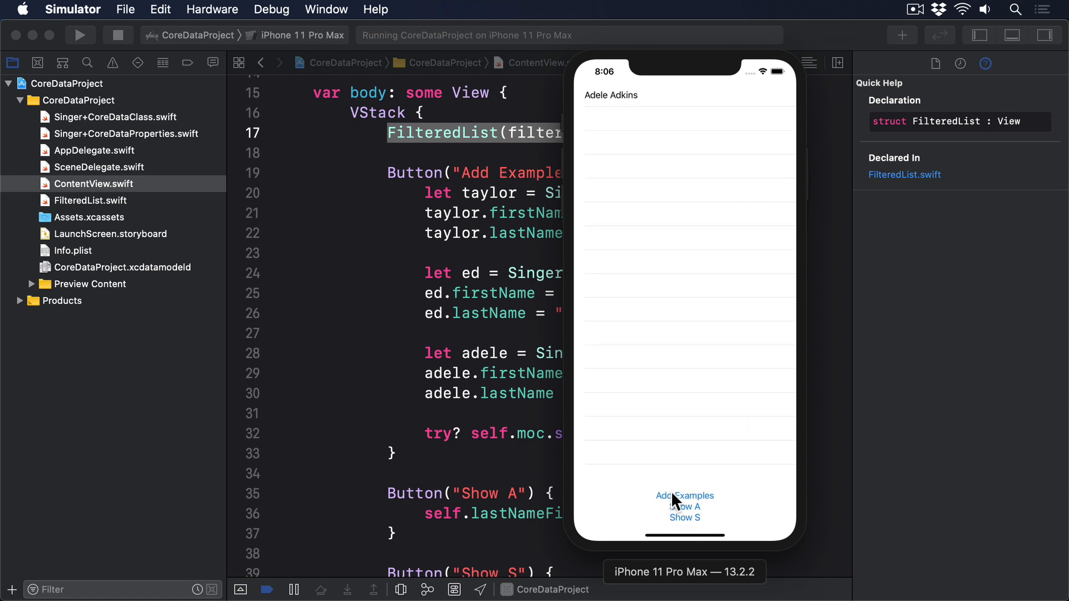
mouse_move(687, 521)
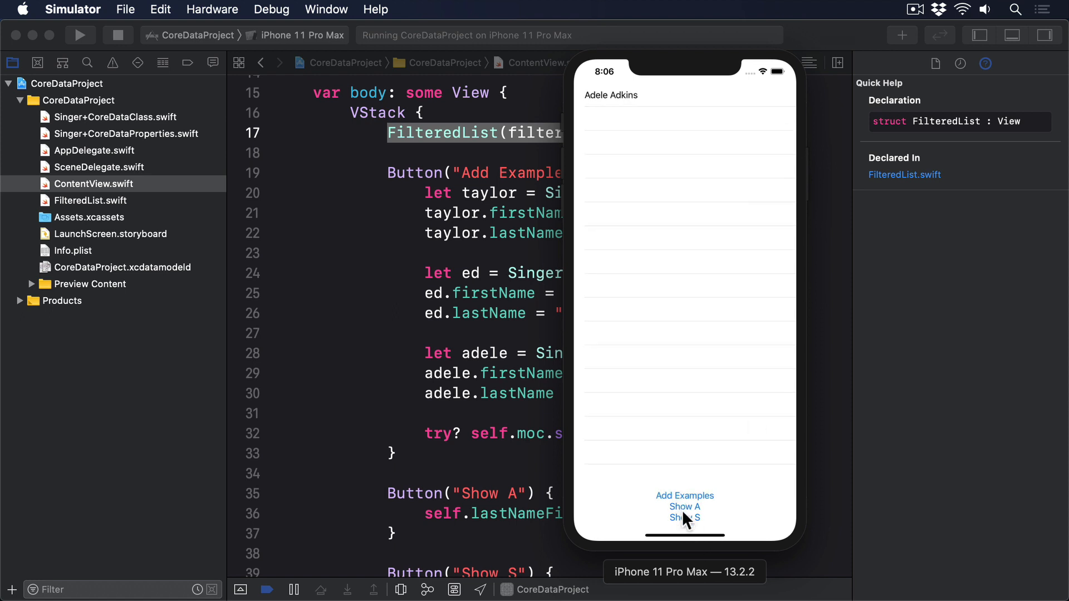
mouse_move(685, 512)
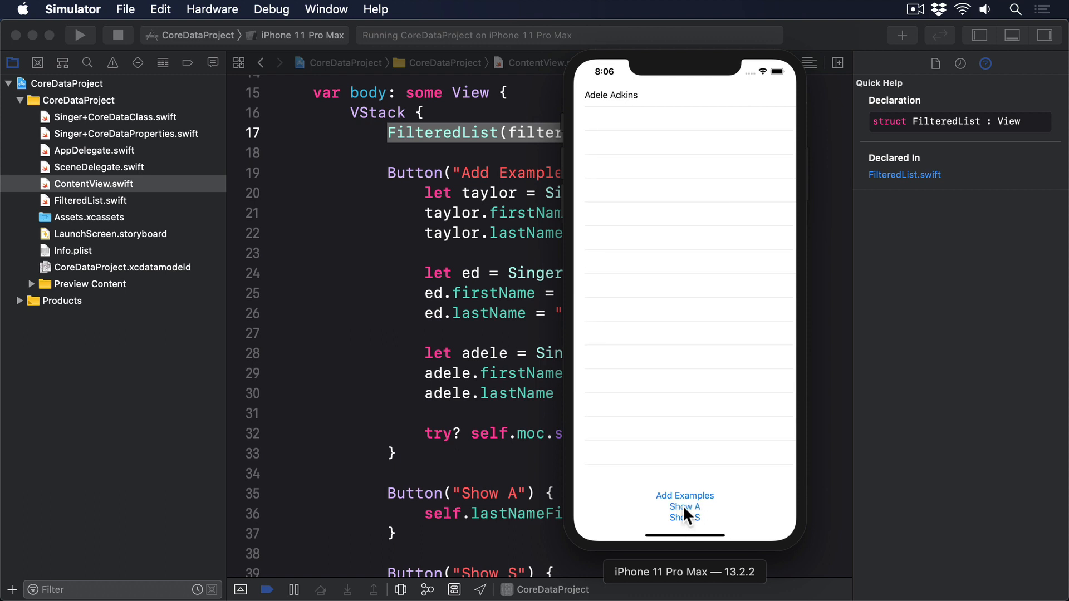
left_click(684, 518)
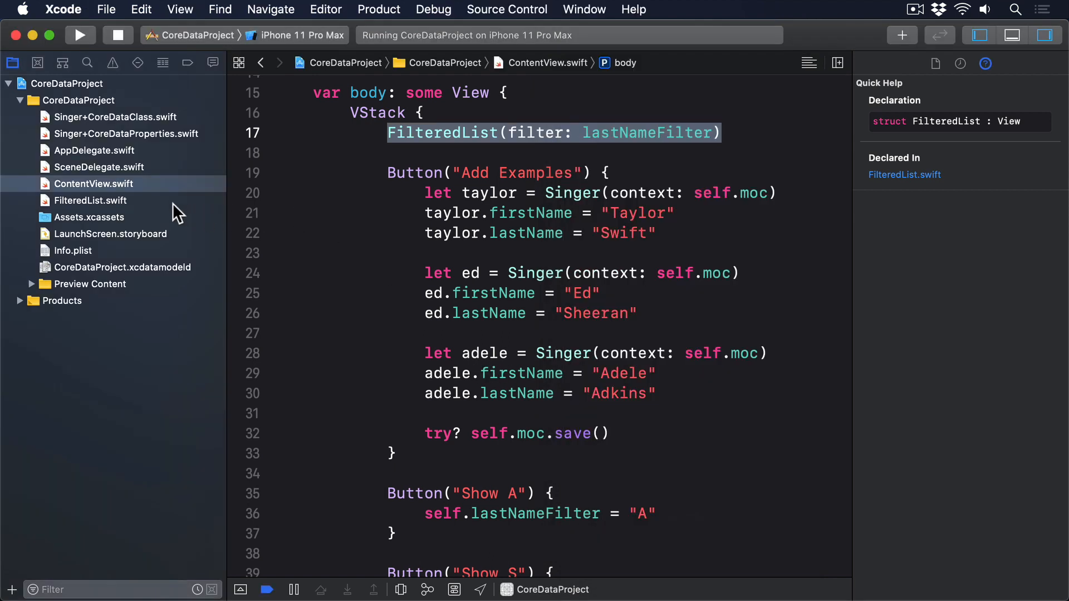
Step: In FilteredList.swift change the predicate to "%K BEGINSWITH %@" with arguments keyName, filter
left_click(89, 200)
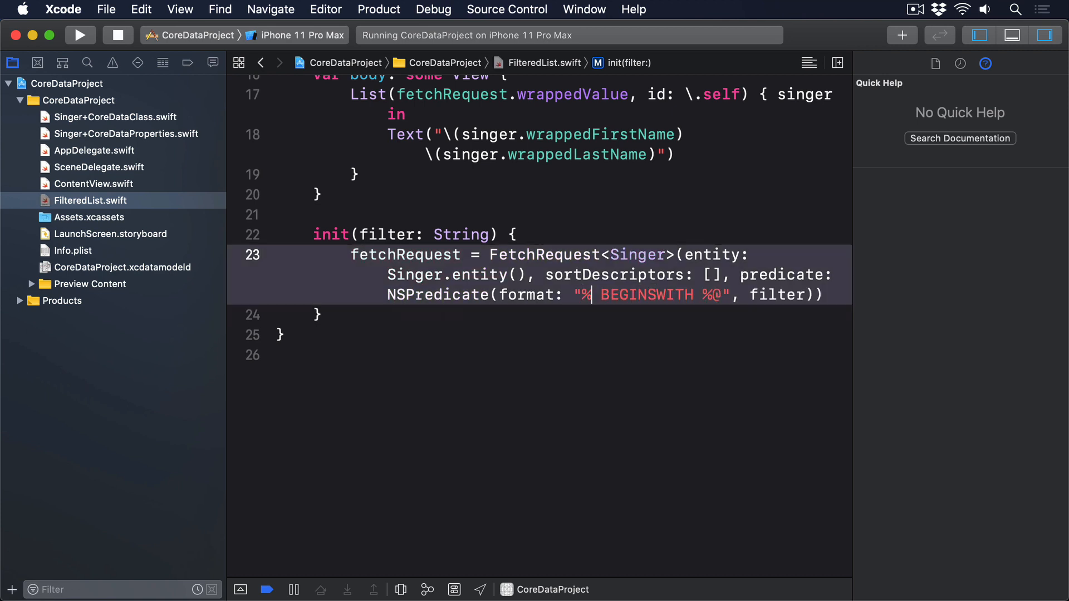
type("ke")
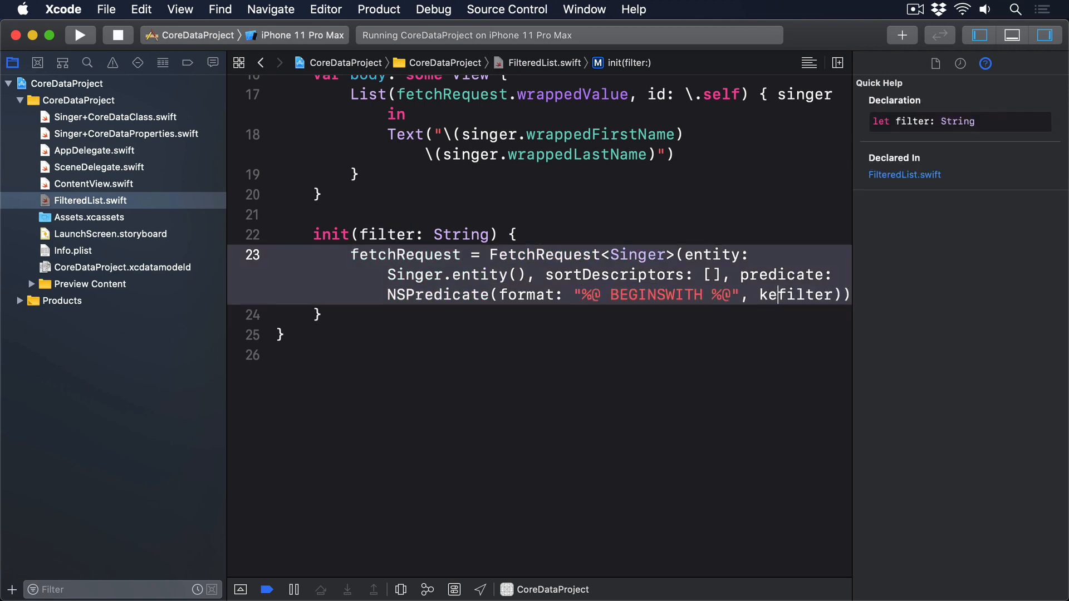
type("yName,")
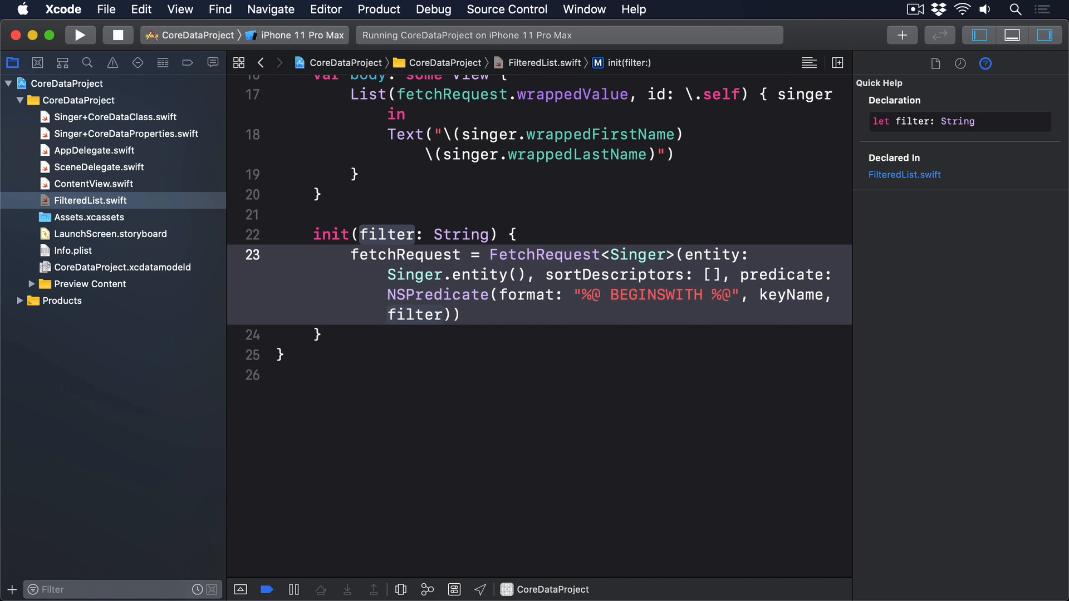
left_click(388, 314)
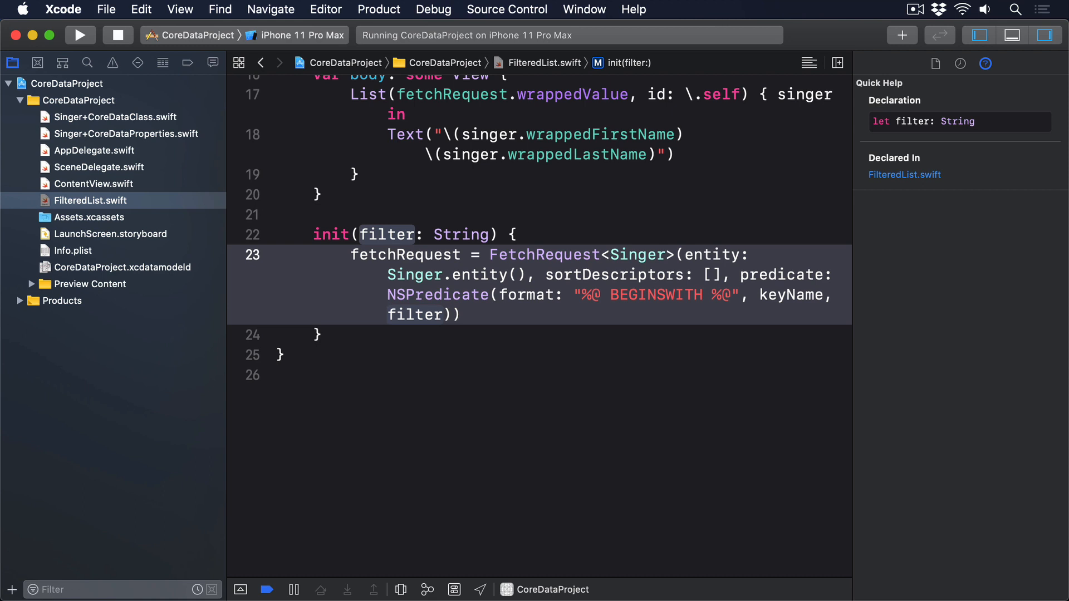
left_click(387, 314)
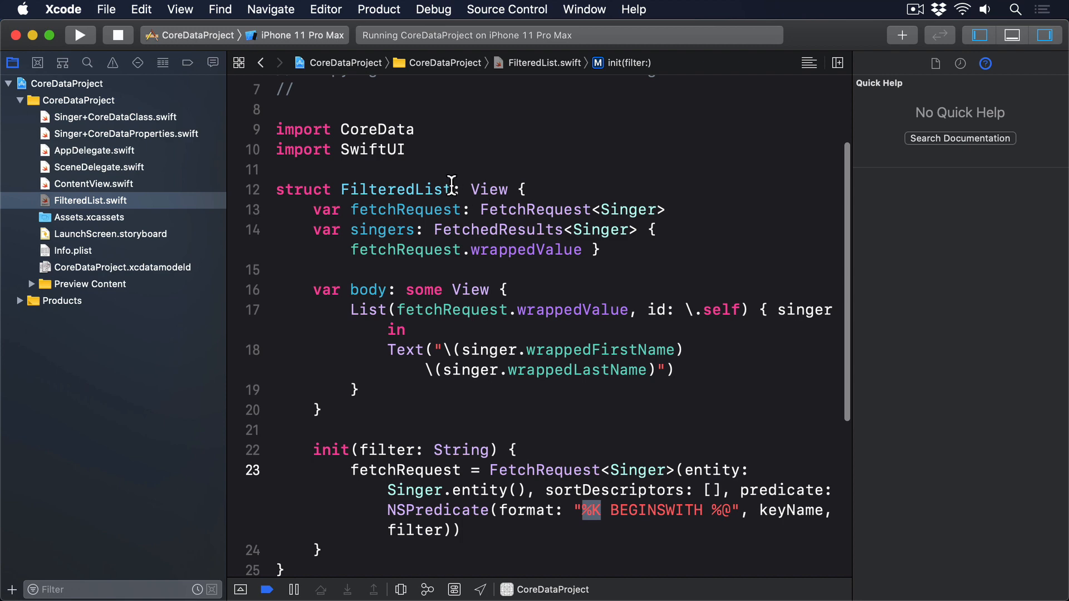
Step: Declare FilteredList<T: NSManagedObject, Content> with a let content: (T) -> Content property
type("<T")
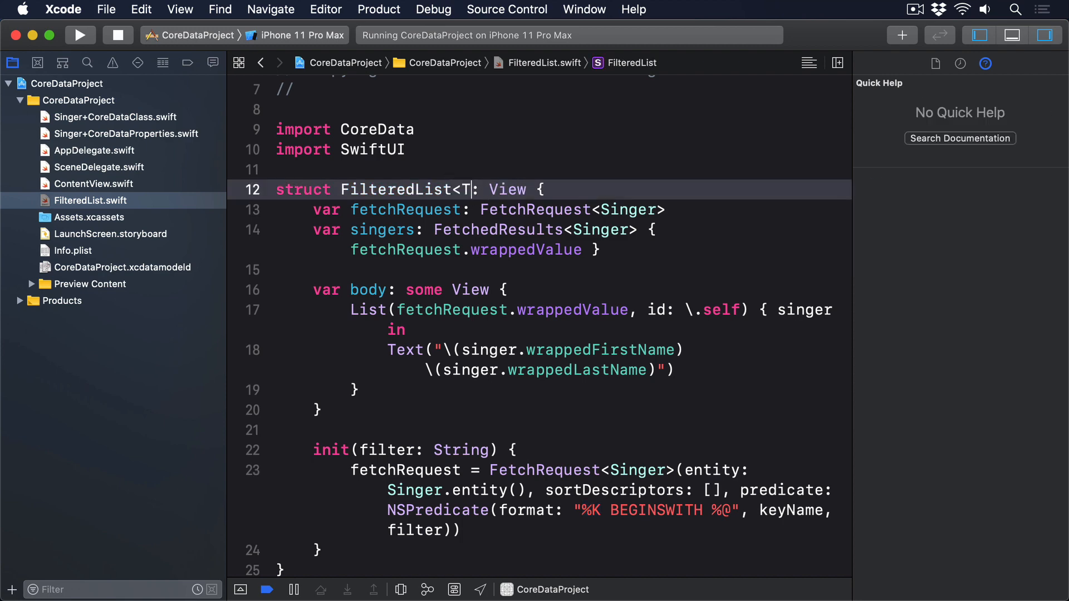
type(": NSManagedObject, Content: View>:")
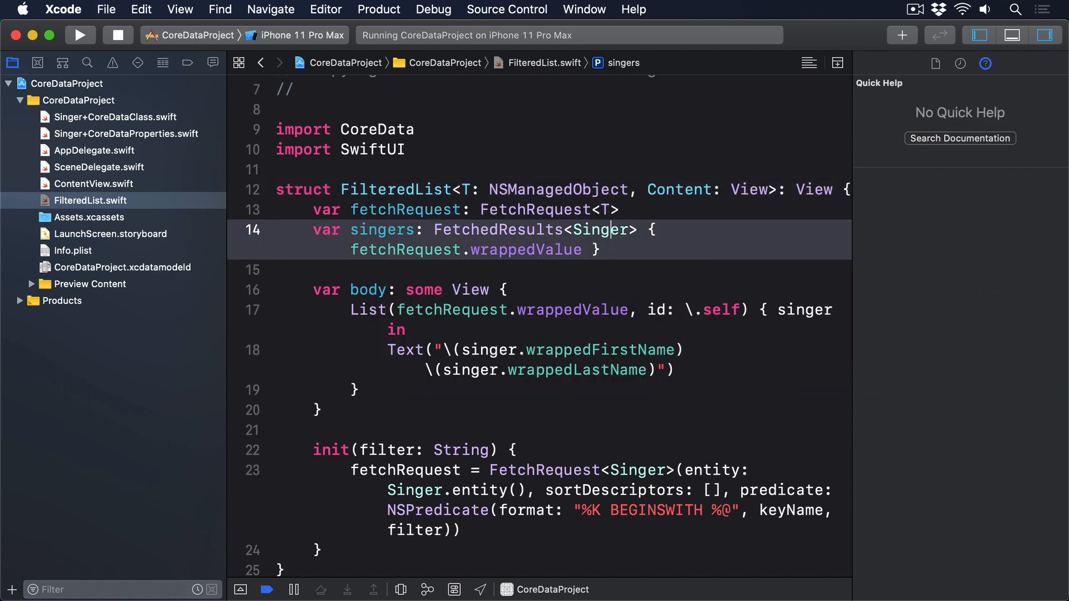
type("T")
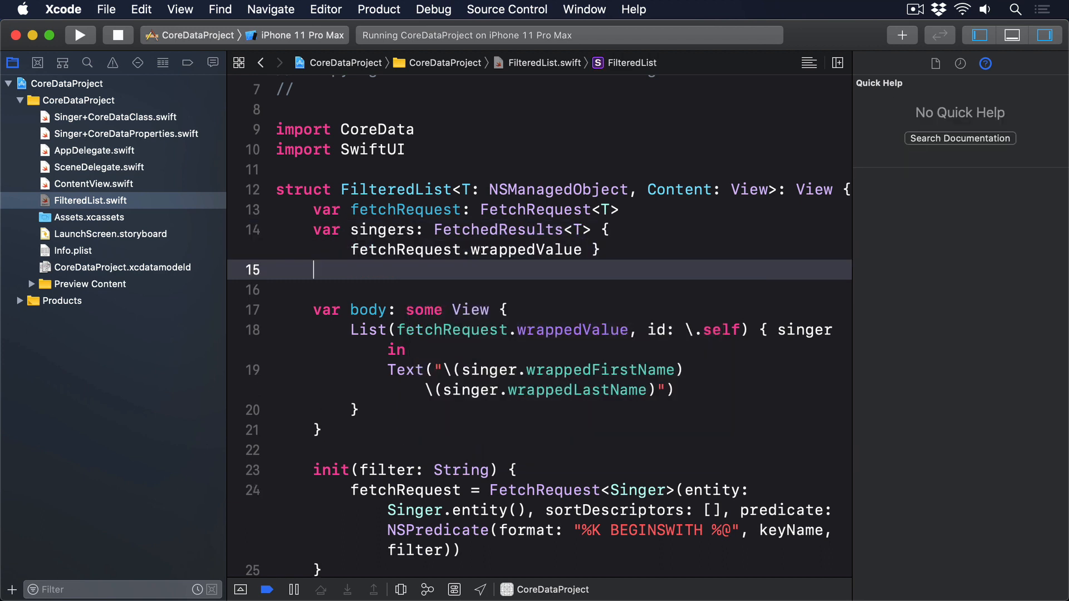
type("let")
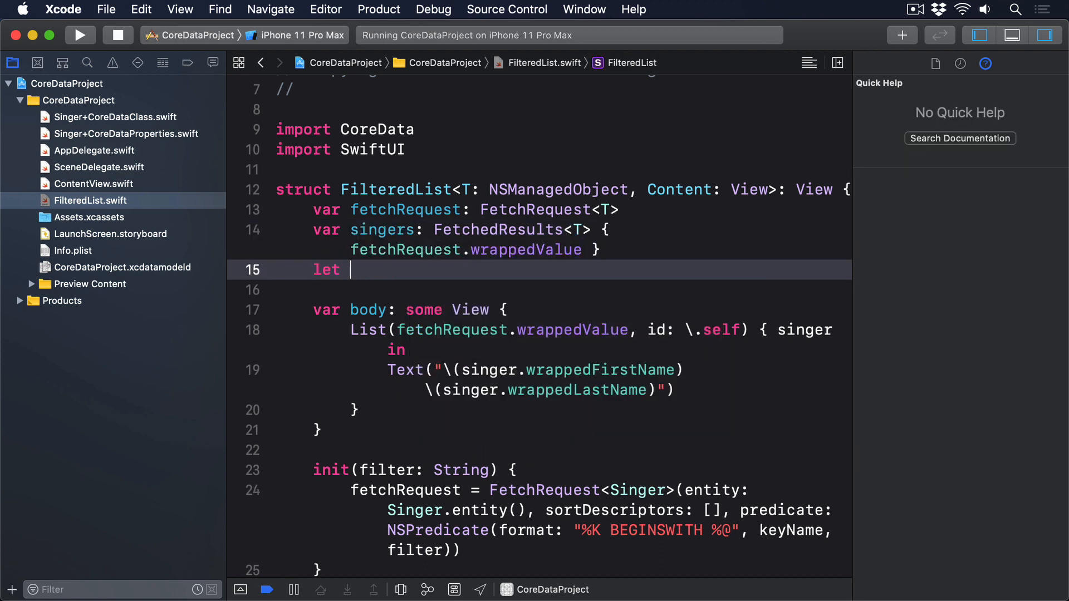
type("content: (T)")
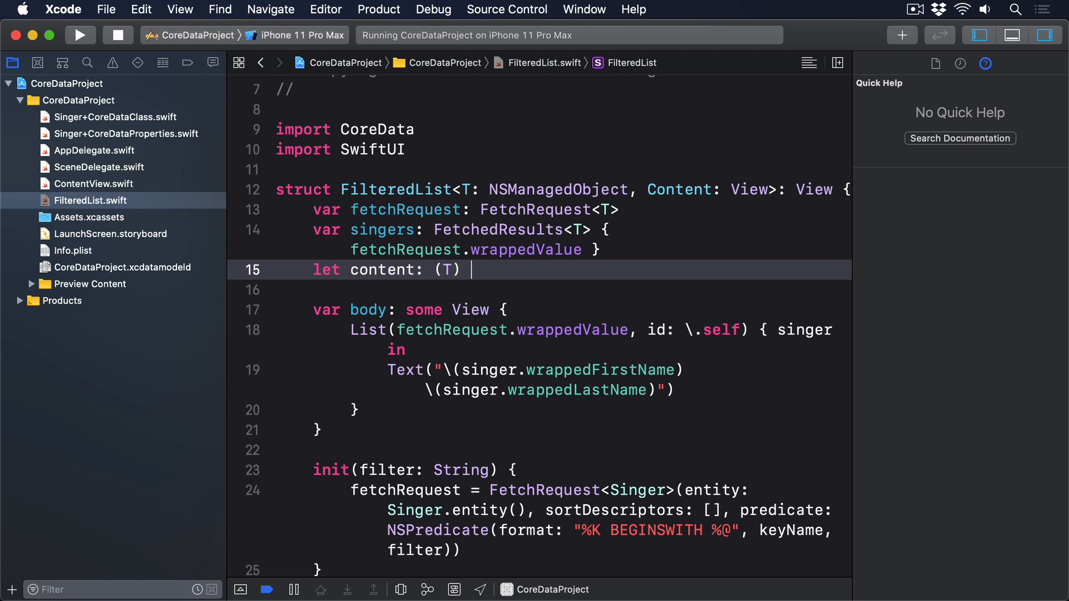
type("-> Content")
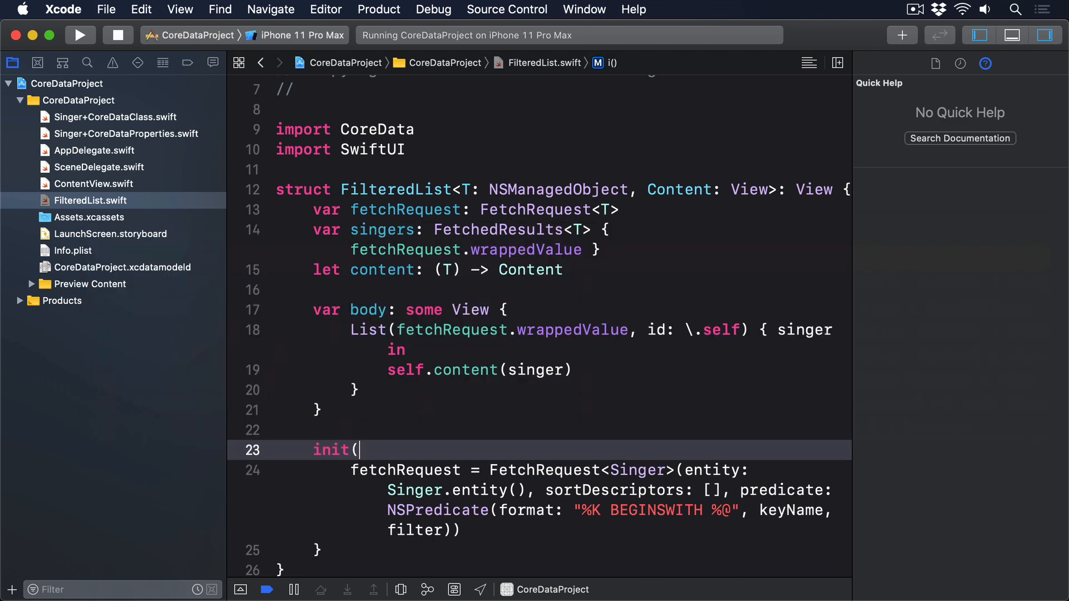
Step: Write init(filterKey:filterValue:content:) building the FetchRequest<T> and storing self.content = content
type("filterKey: String, )")
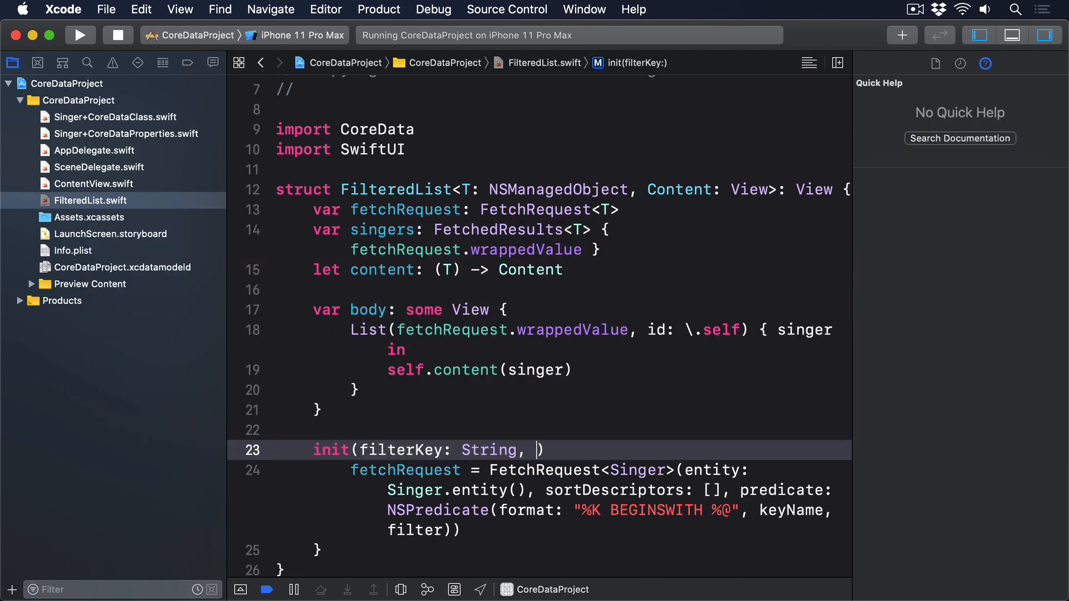
type("filterValue: String, @ViewBuilder")
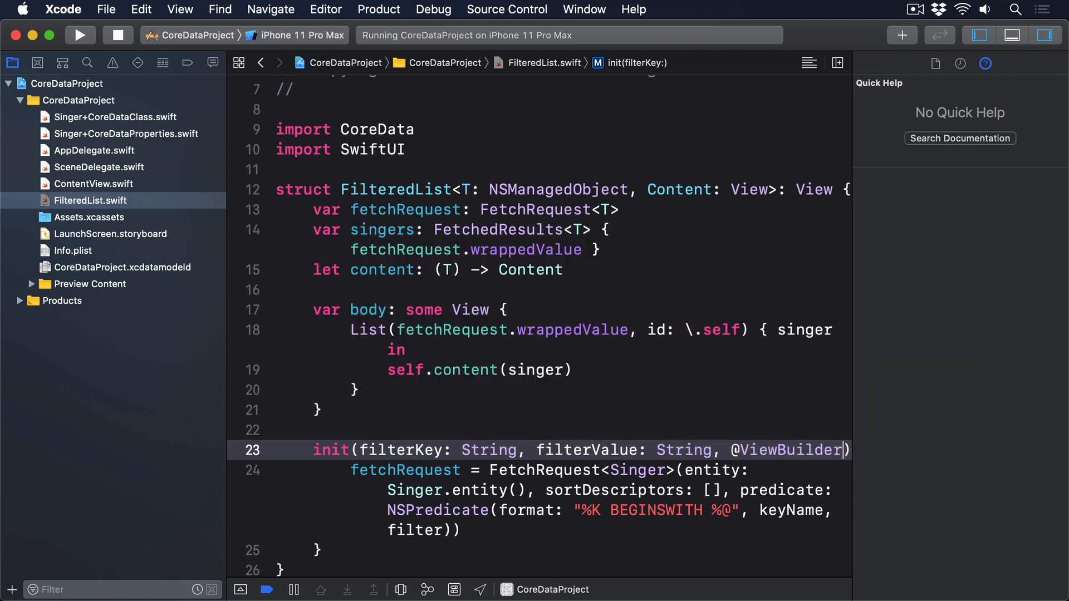
type("content: @escaping (T")
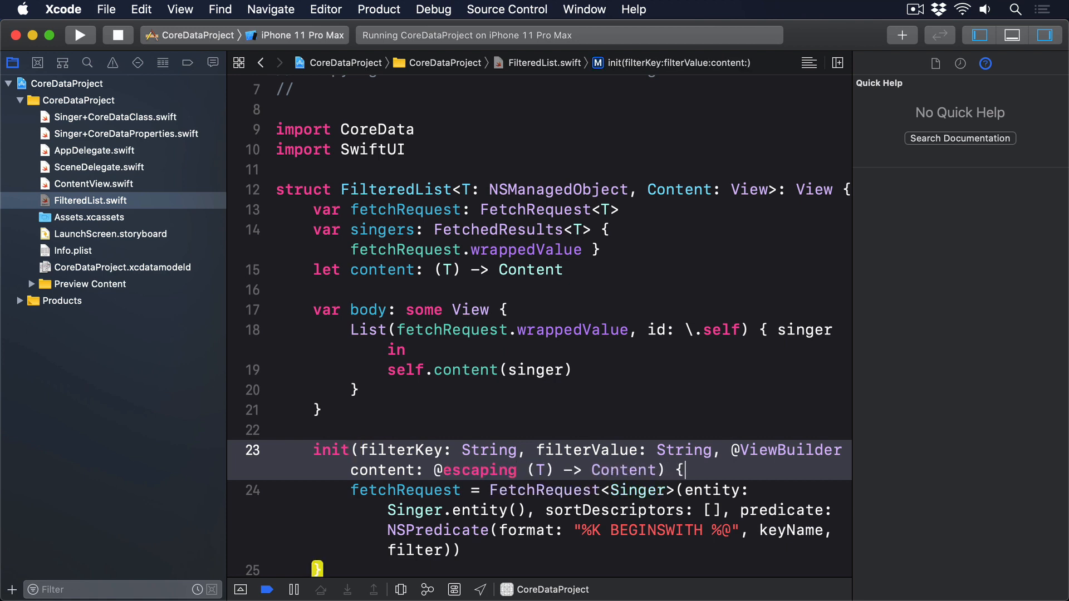
left_click(638, 490)
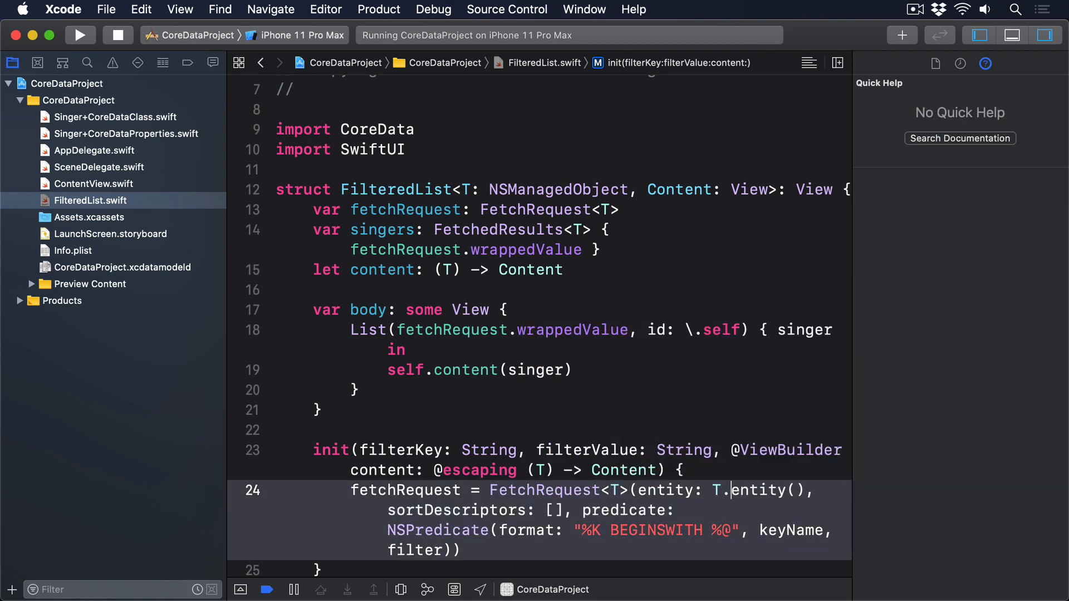
type("filterK")
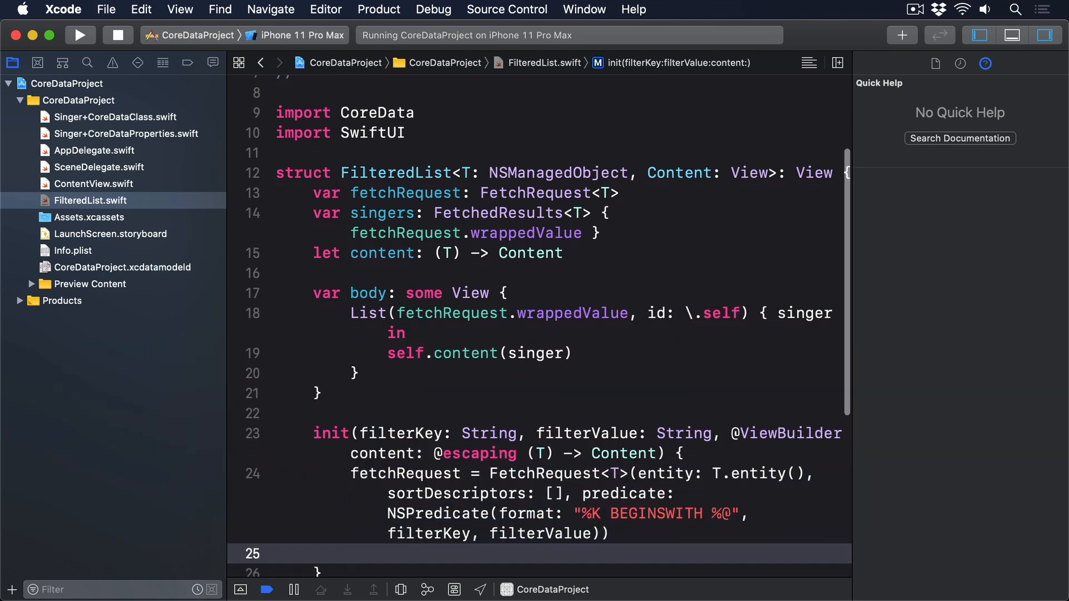
type("self.content")
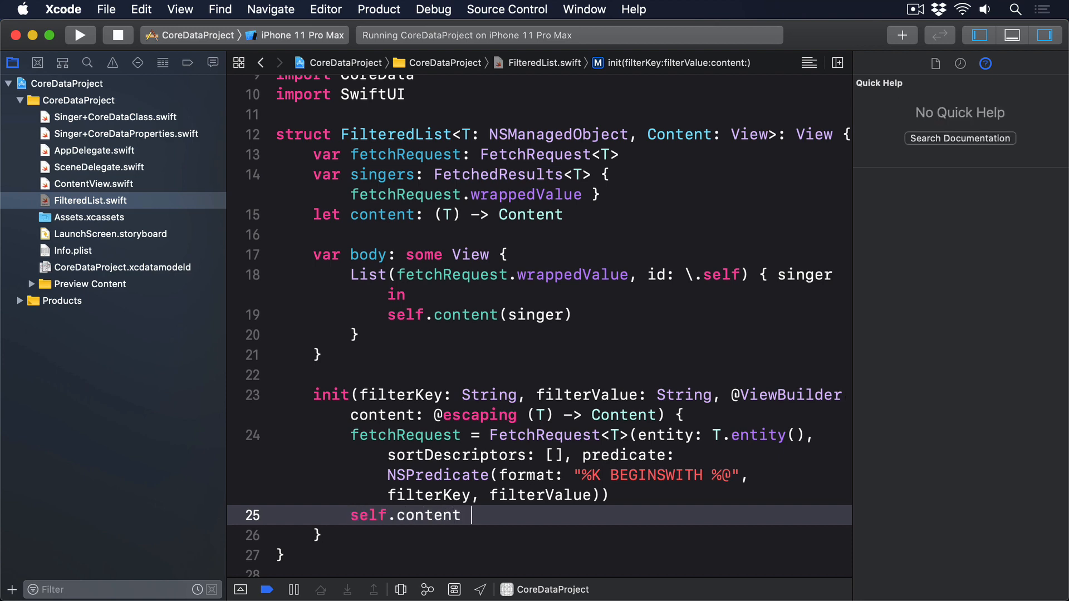
type("= content")
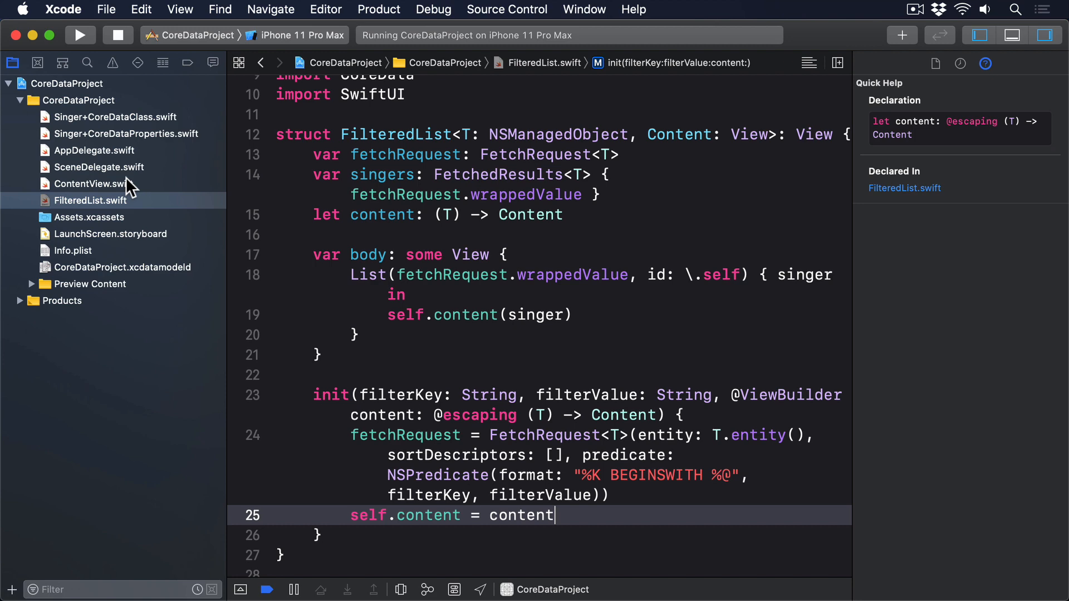
left_click(94, 183)
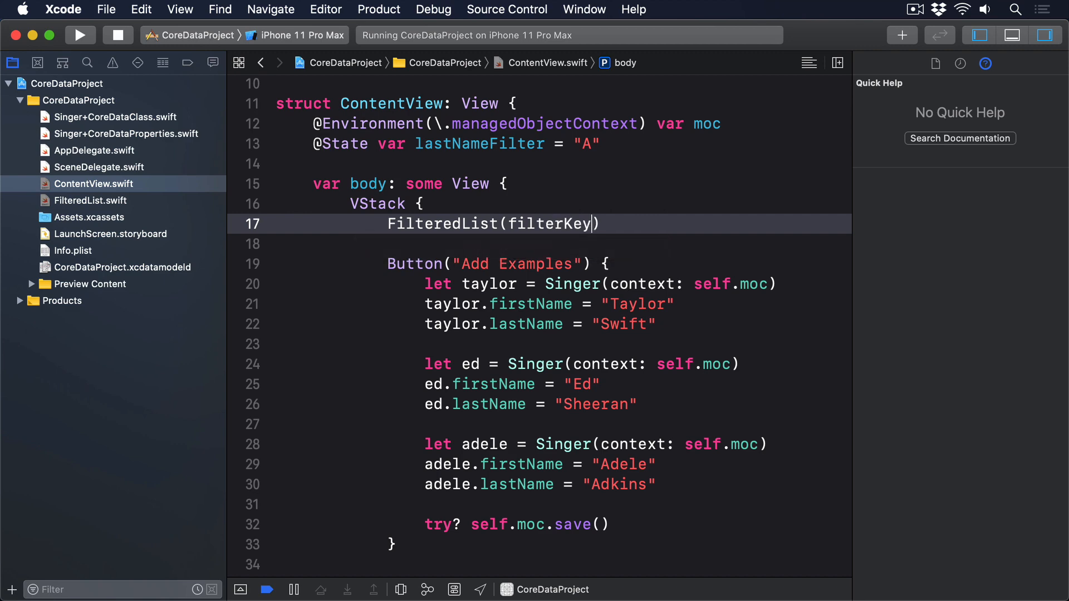
Step: Call FilteredList(filterKey: "lastName", filterValue: lastNameFilter) with a closure showing each singer's first and last name
type(": \"lastName\",")
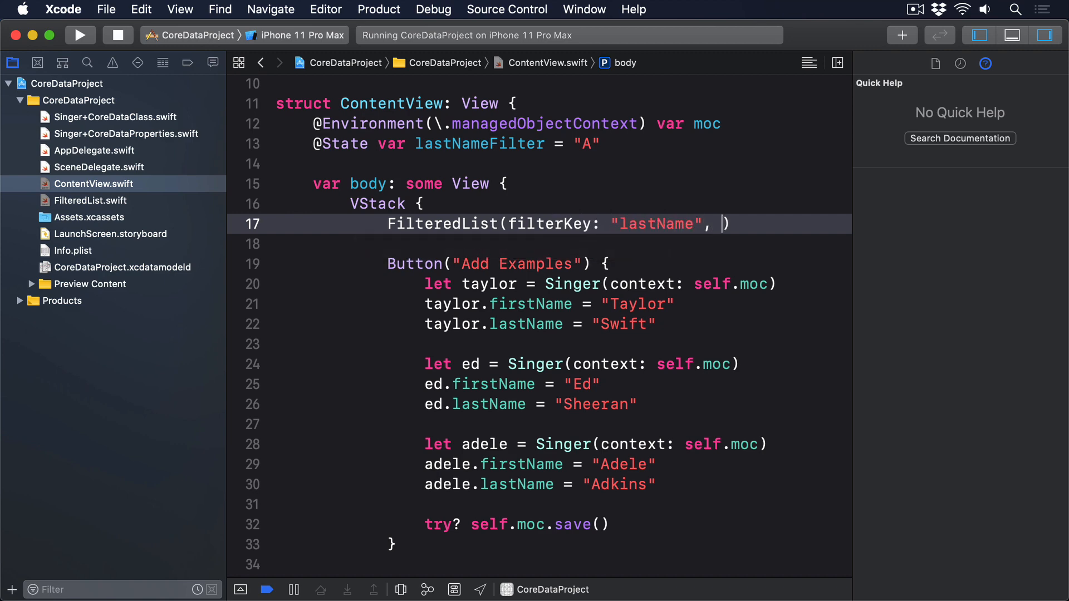
type("filterValue: lastNameFilter")
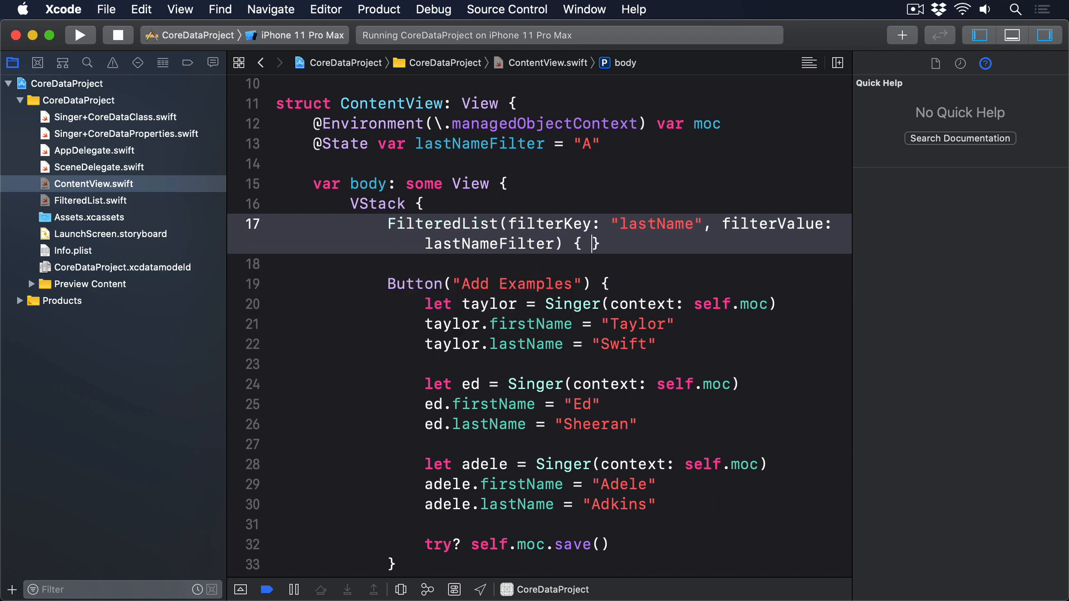
type("(singer: Singer) in")
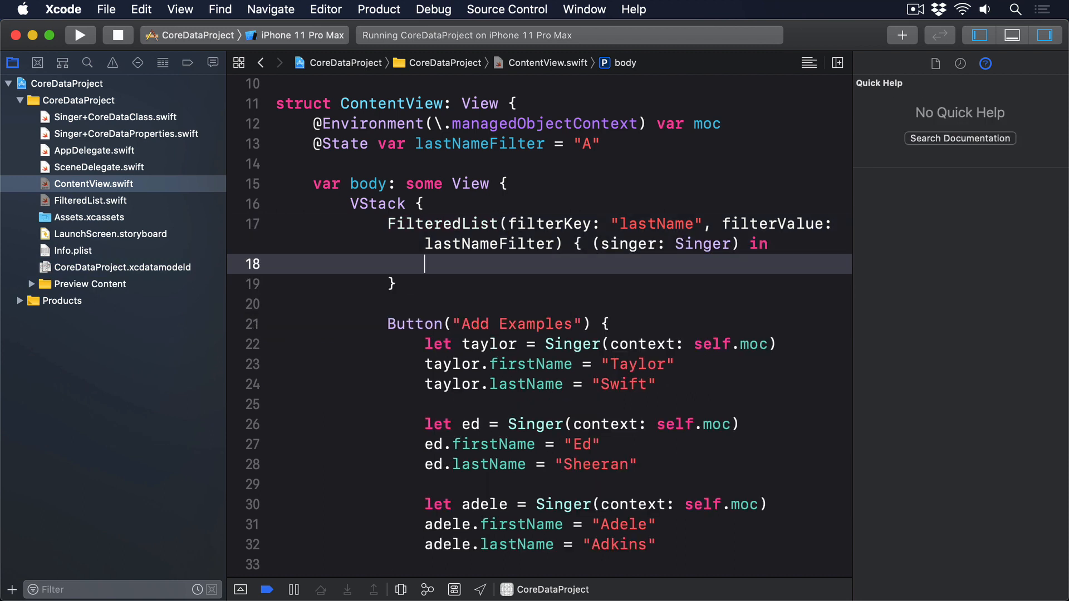
type("Text(\"\\(")
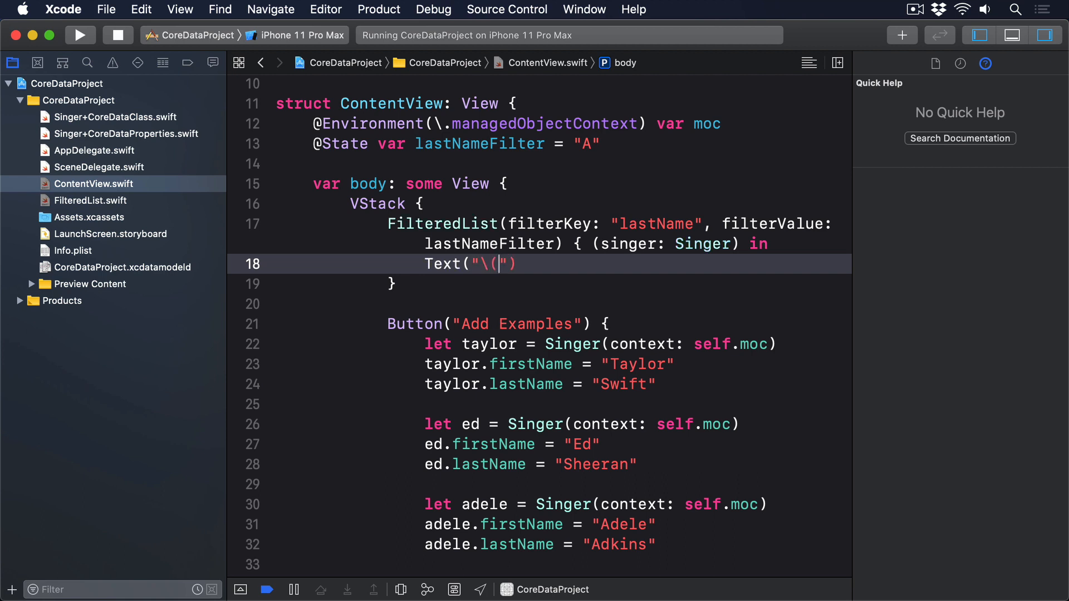
type("singer.wrappedFirstName")
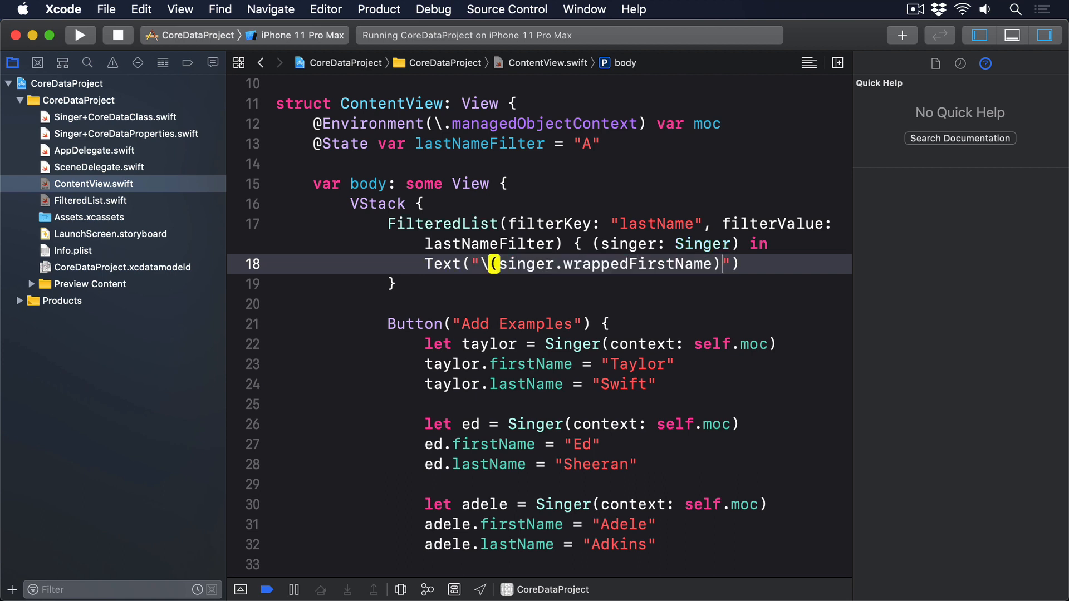
type("\\(singer.wrap")
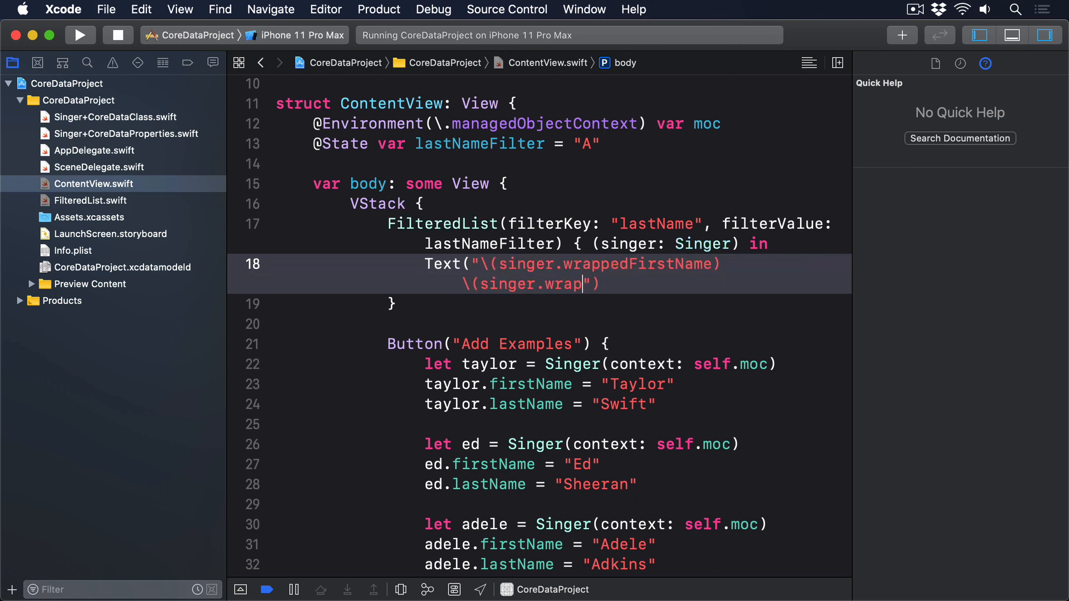
type("pedLastName")
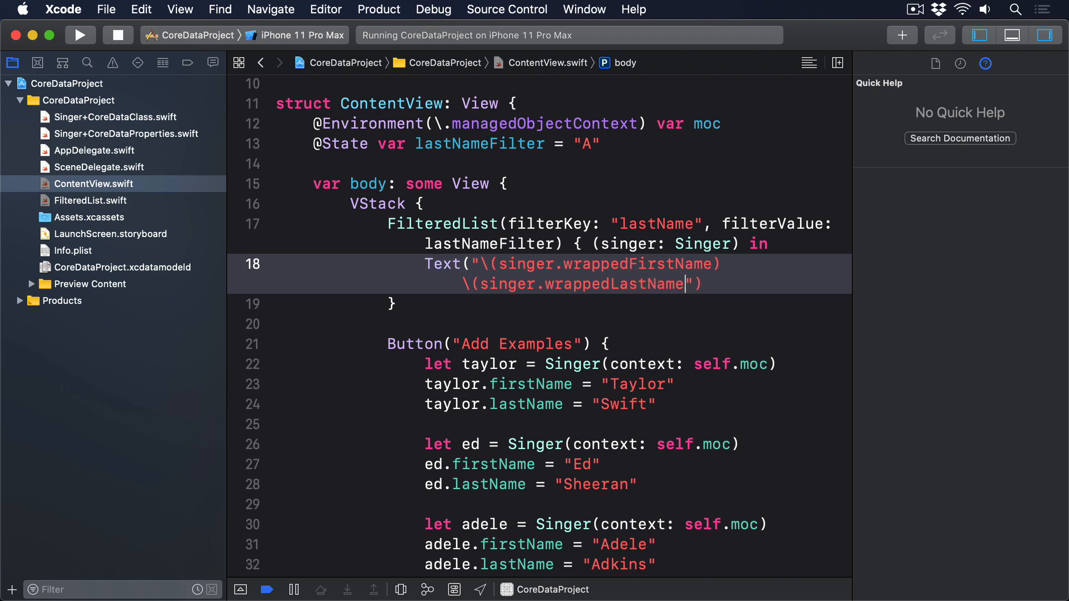
Step: Check the Singer type, run the app and tap Show S to list Ed Sheeran and Taylor Swift
left_click(691, 244)
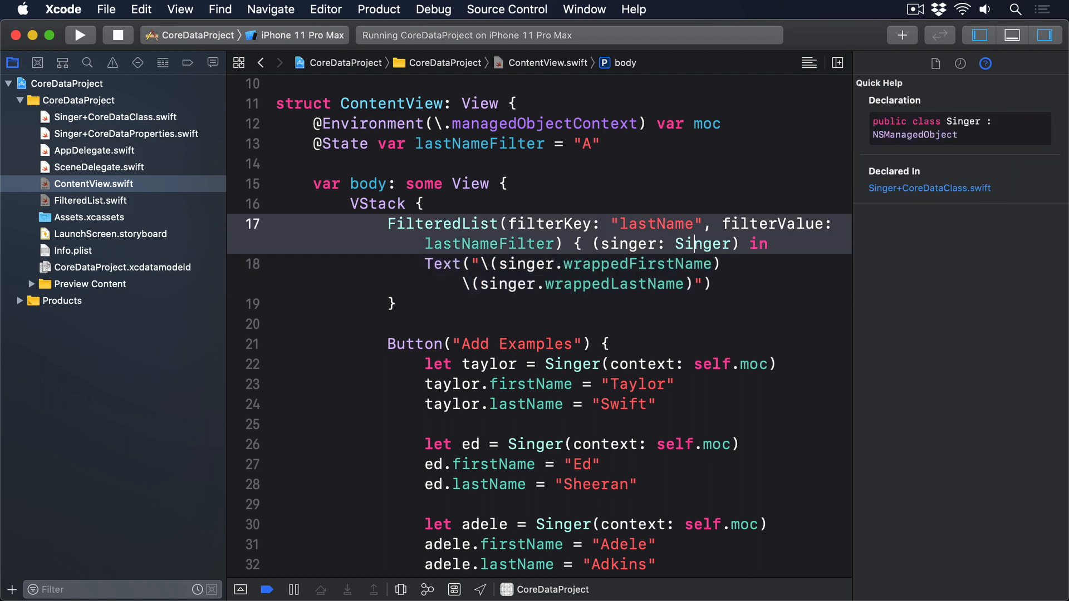
double_click(665, 244)
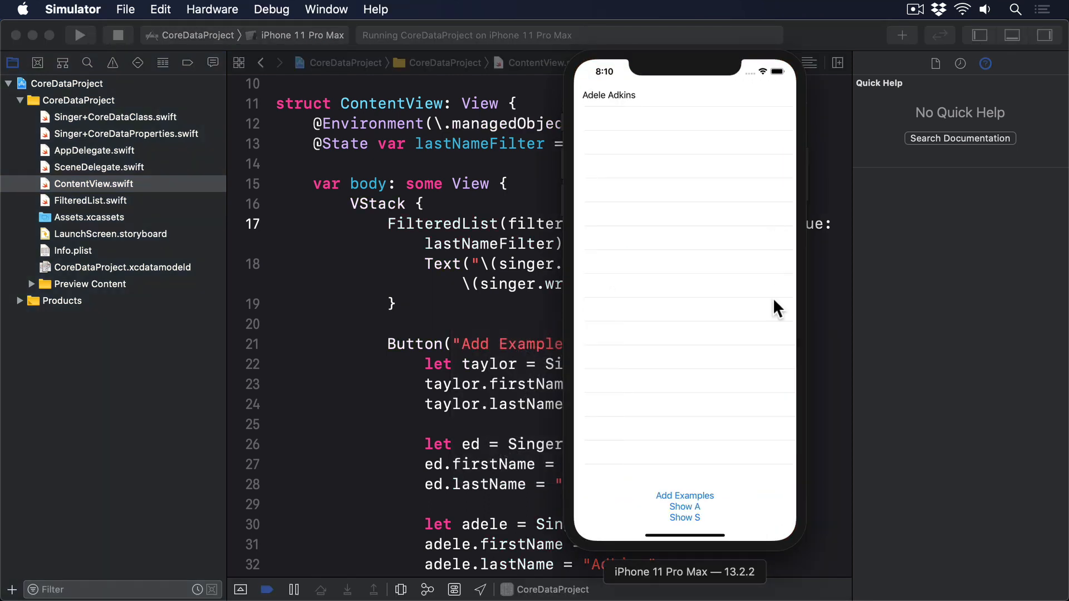
left_click(685, 507)
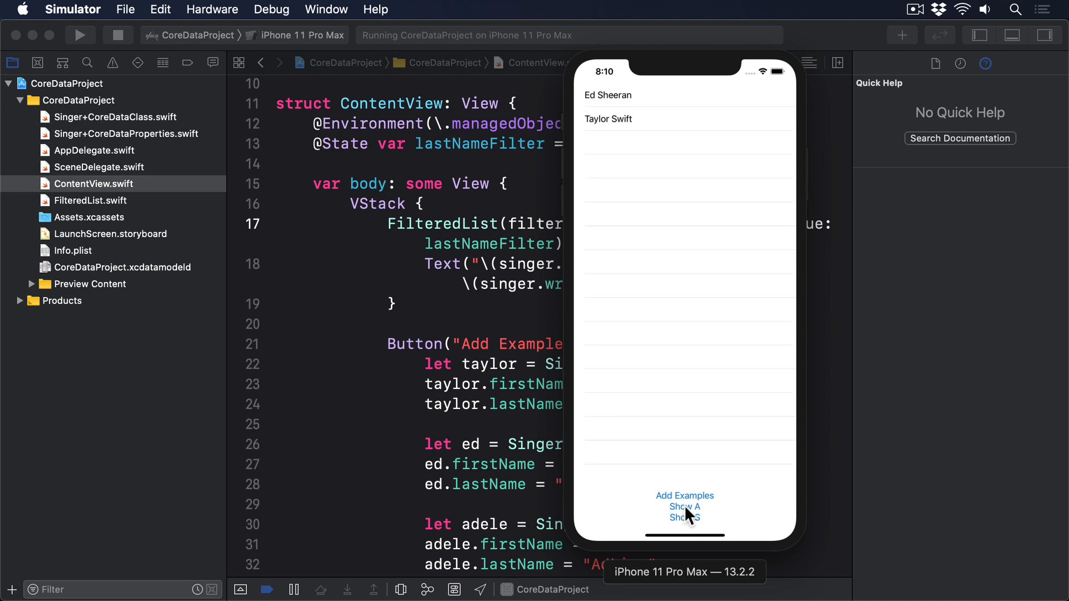